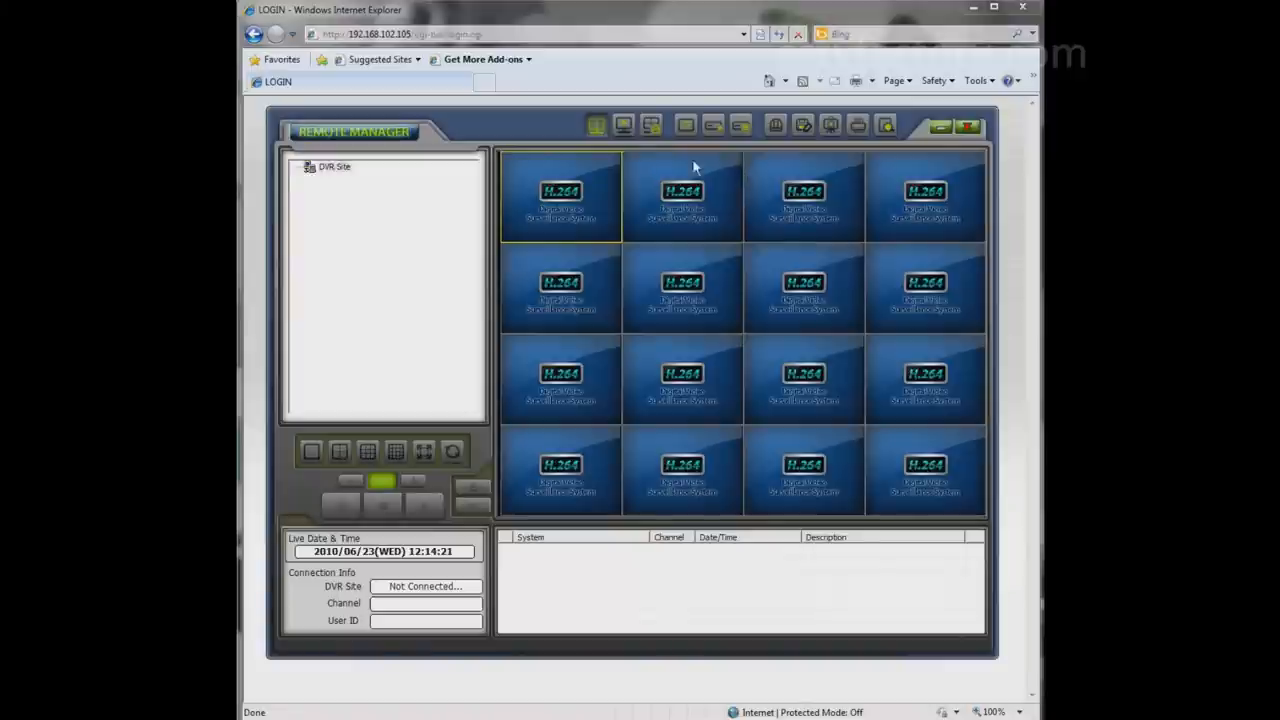
- Register the DVR found by search at 192.168.102.105, with its password and channels 1-4
right_click(333, 166)
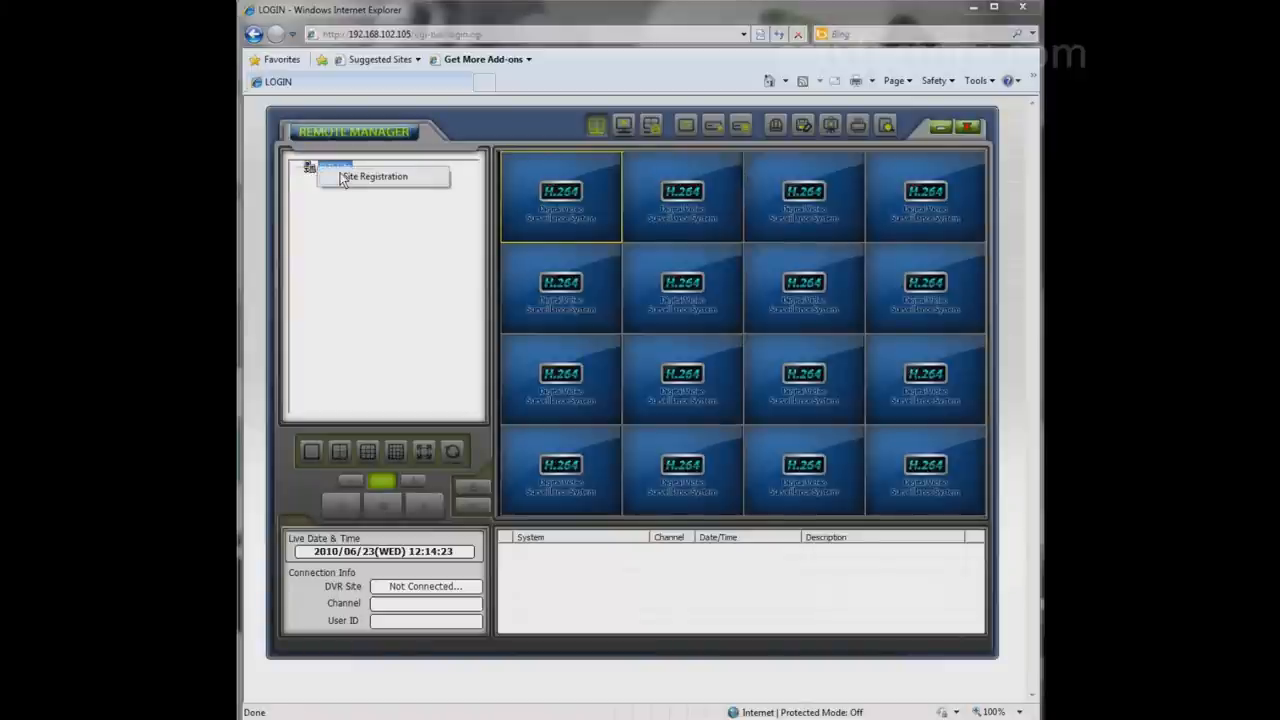
click(374, 176)
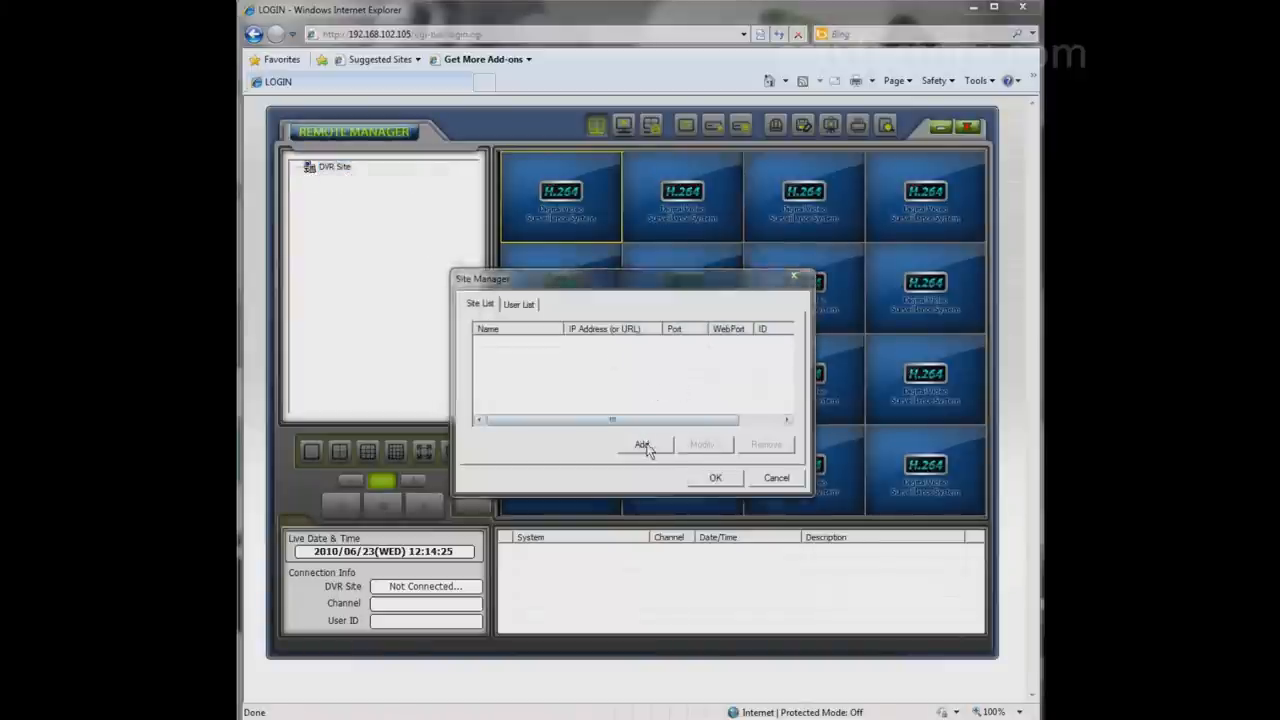
click(641, 444)
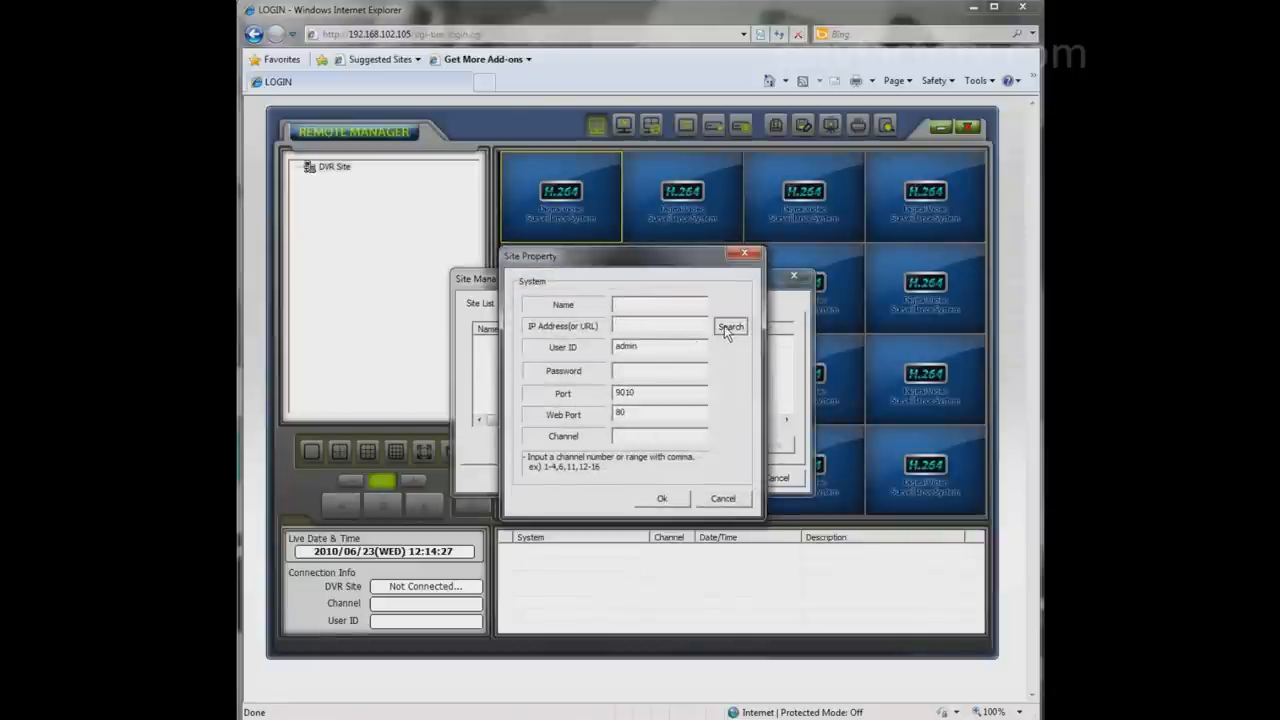
click(730, 327)
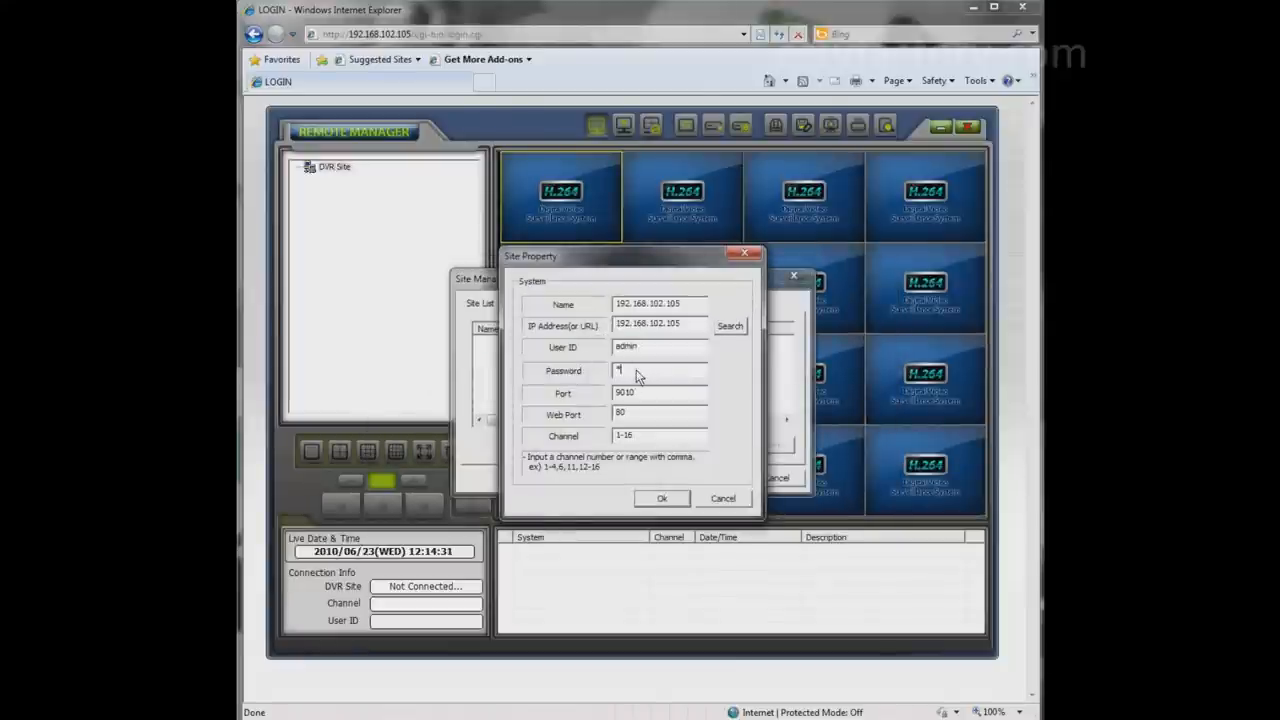
click(660, 434)
text(4)
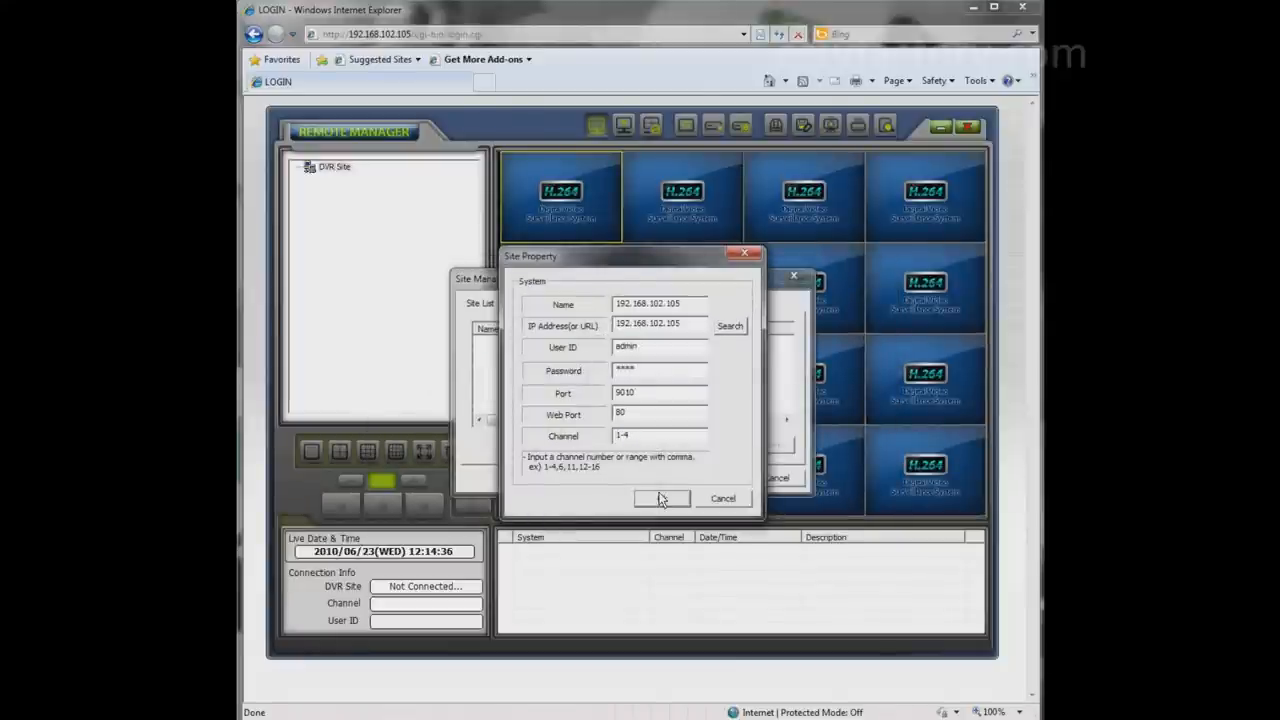
click(662, 498)
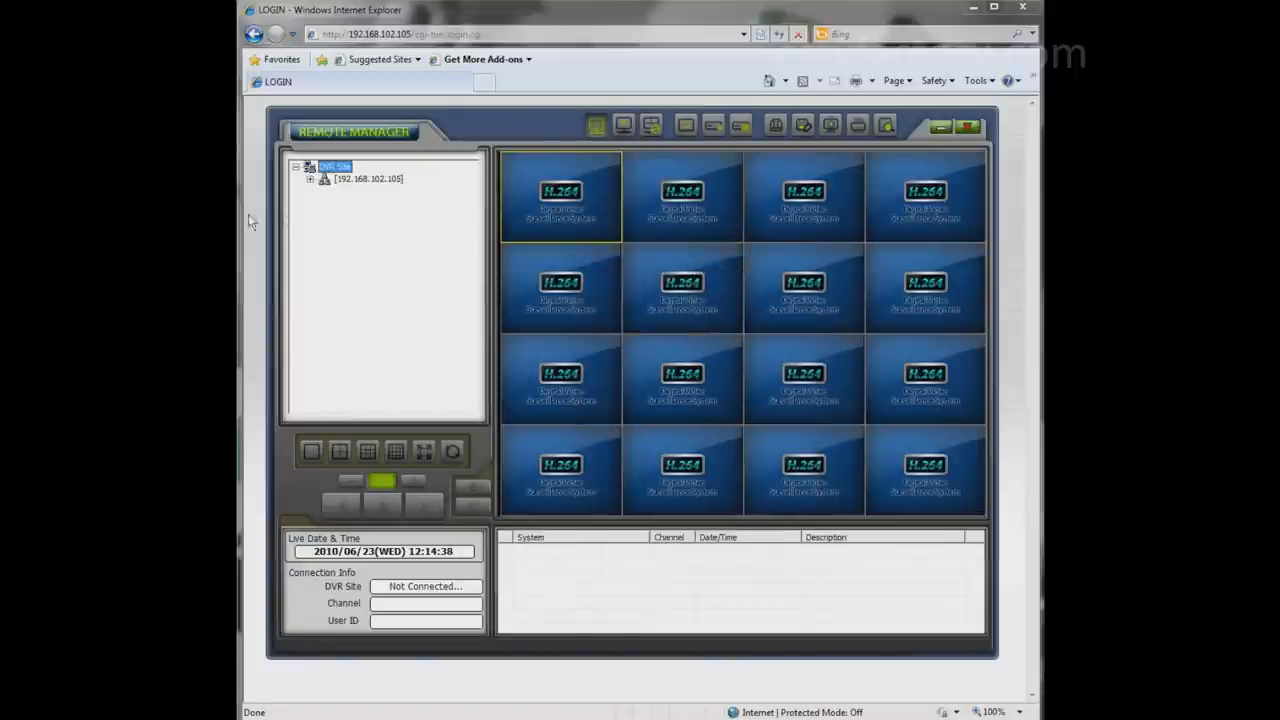
- Show the site's four channels, connect their live feeds, and open the grid's options menu
click(311, 178)
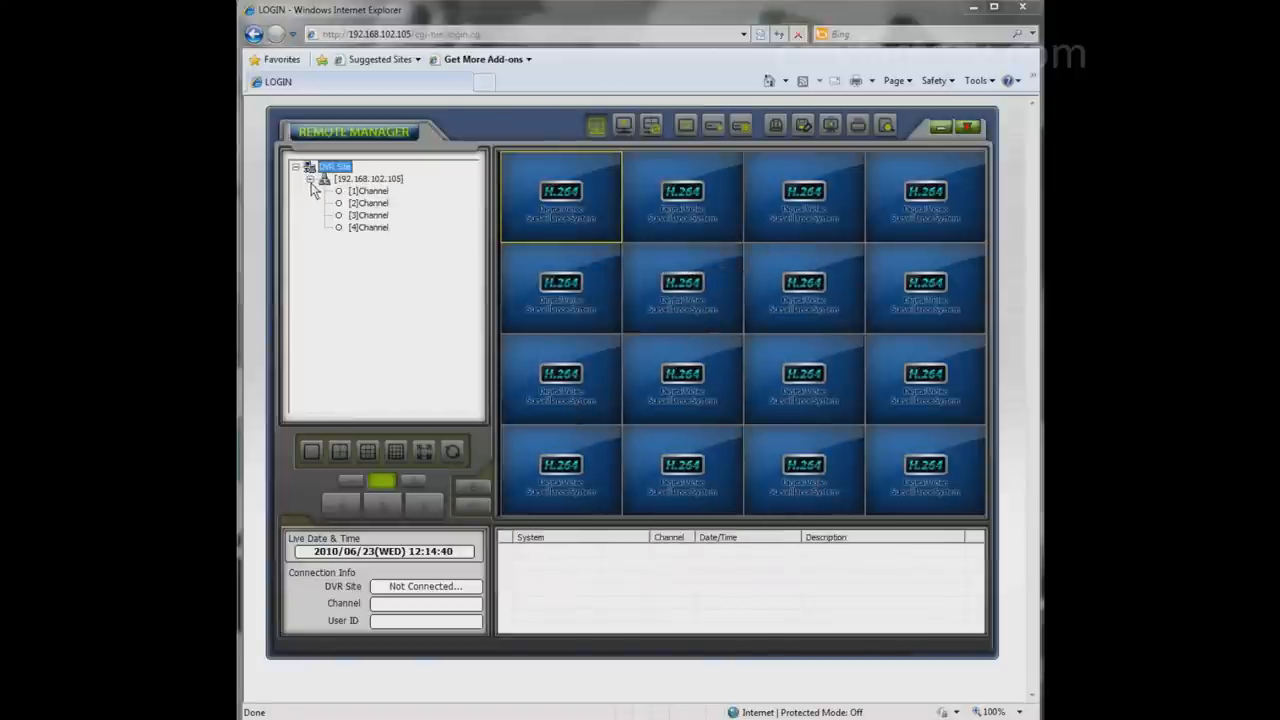
right_click(560, 195)
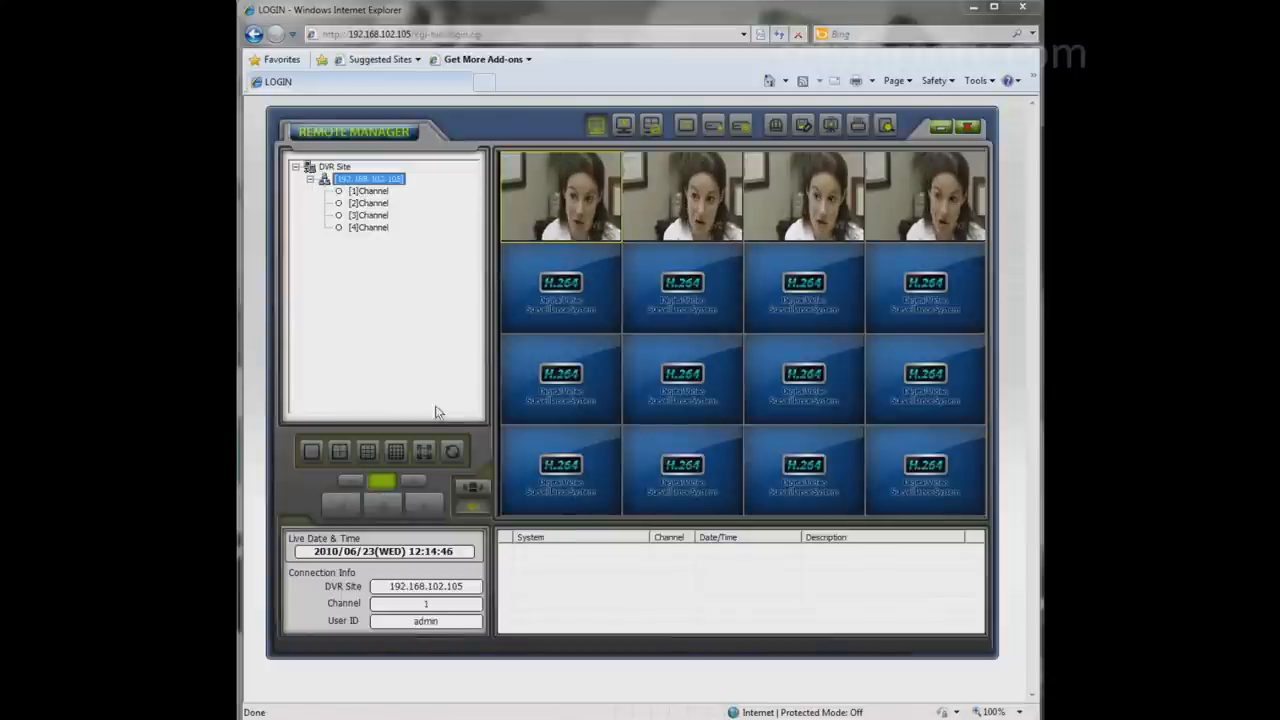
click(339, 451)
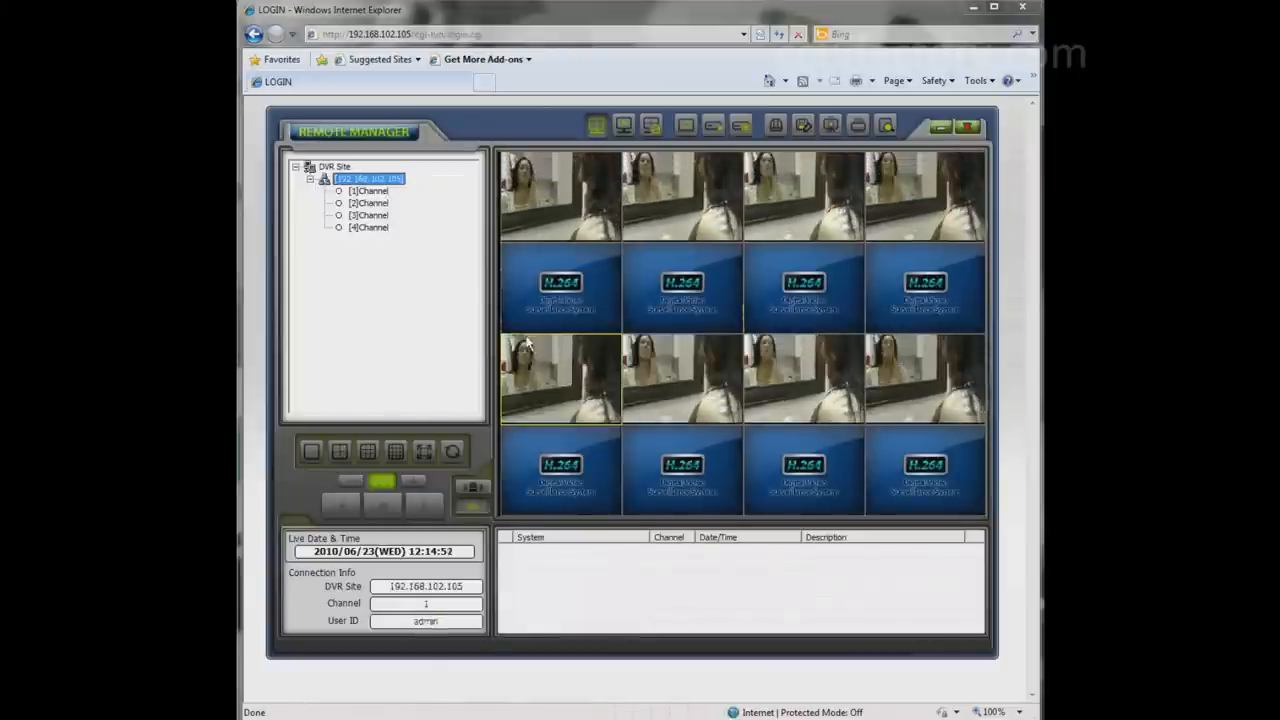
right_click(560, 377)
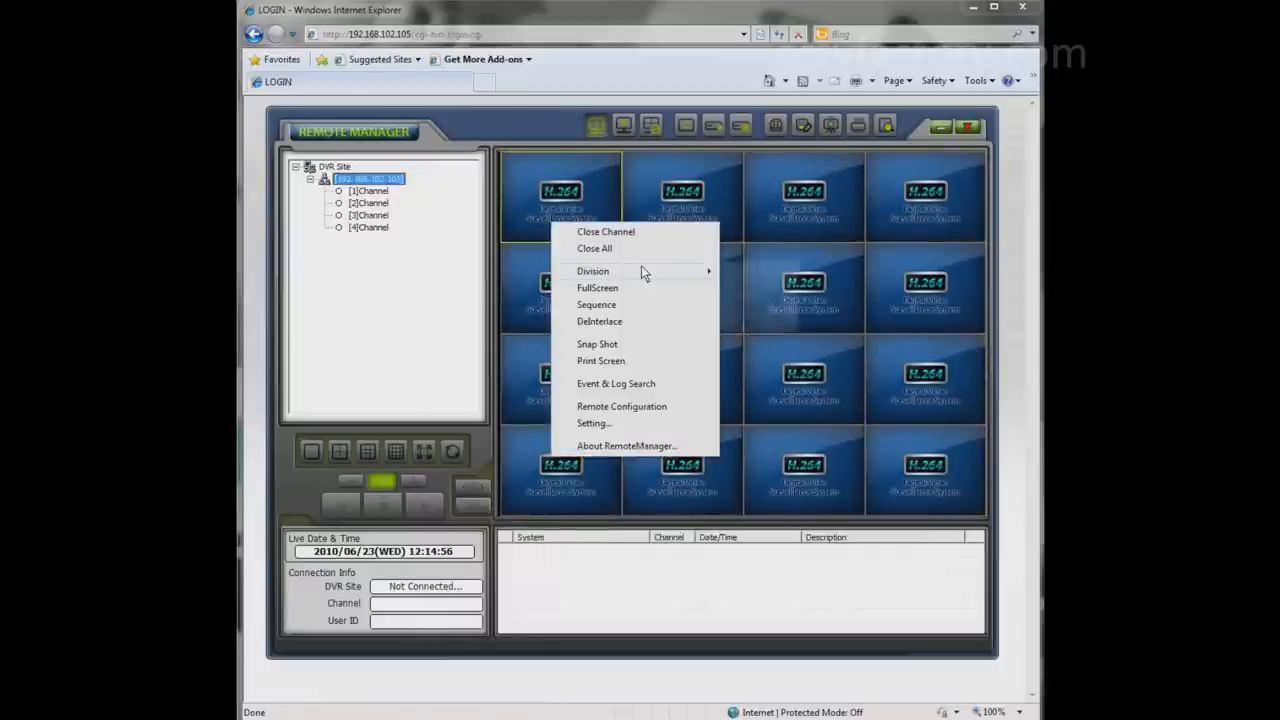
- Change the live view split from four tiles to the sixteen-tile layout
click(592, 271)
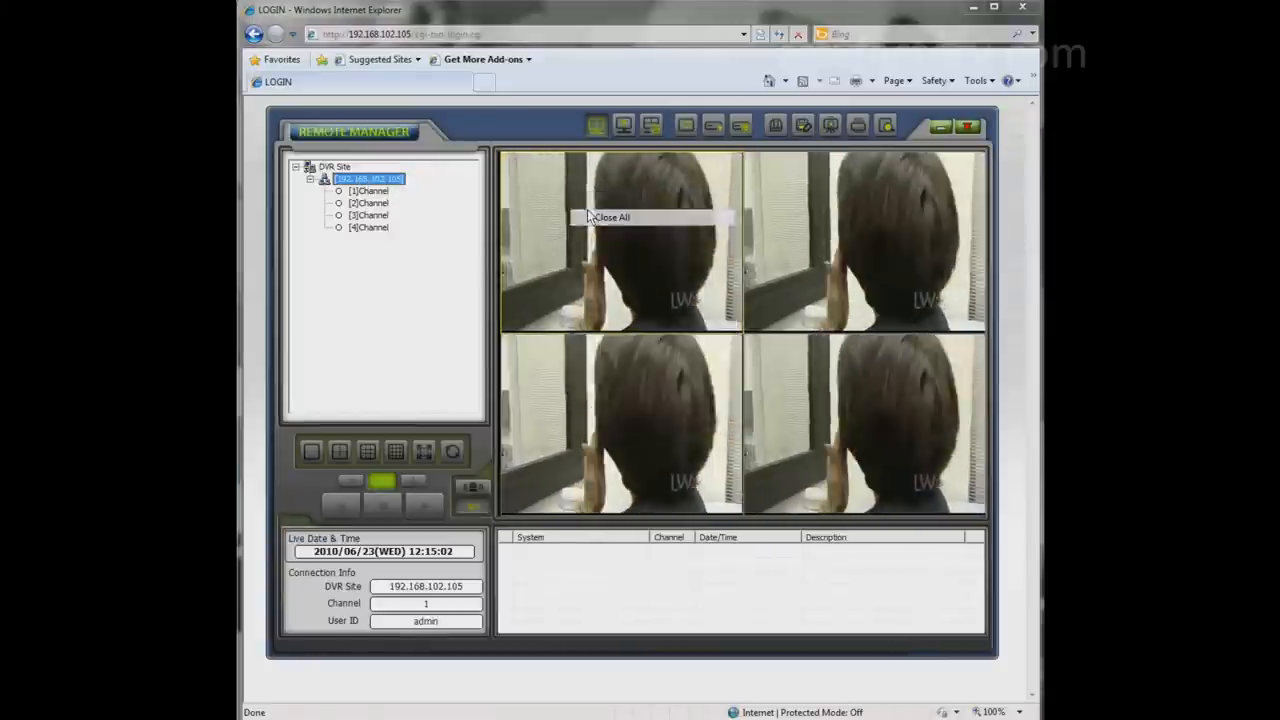
click(611, 217)
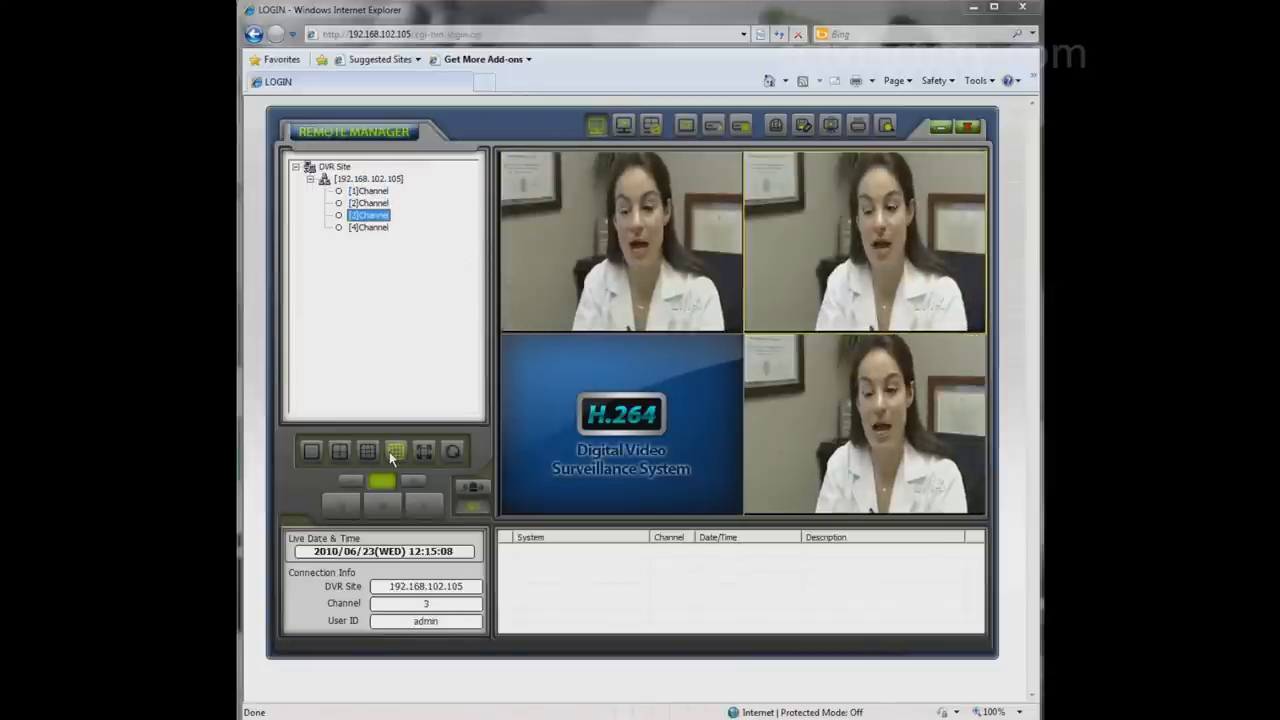
right_click(627, 217)
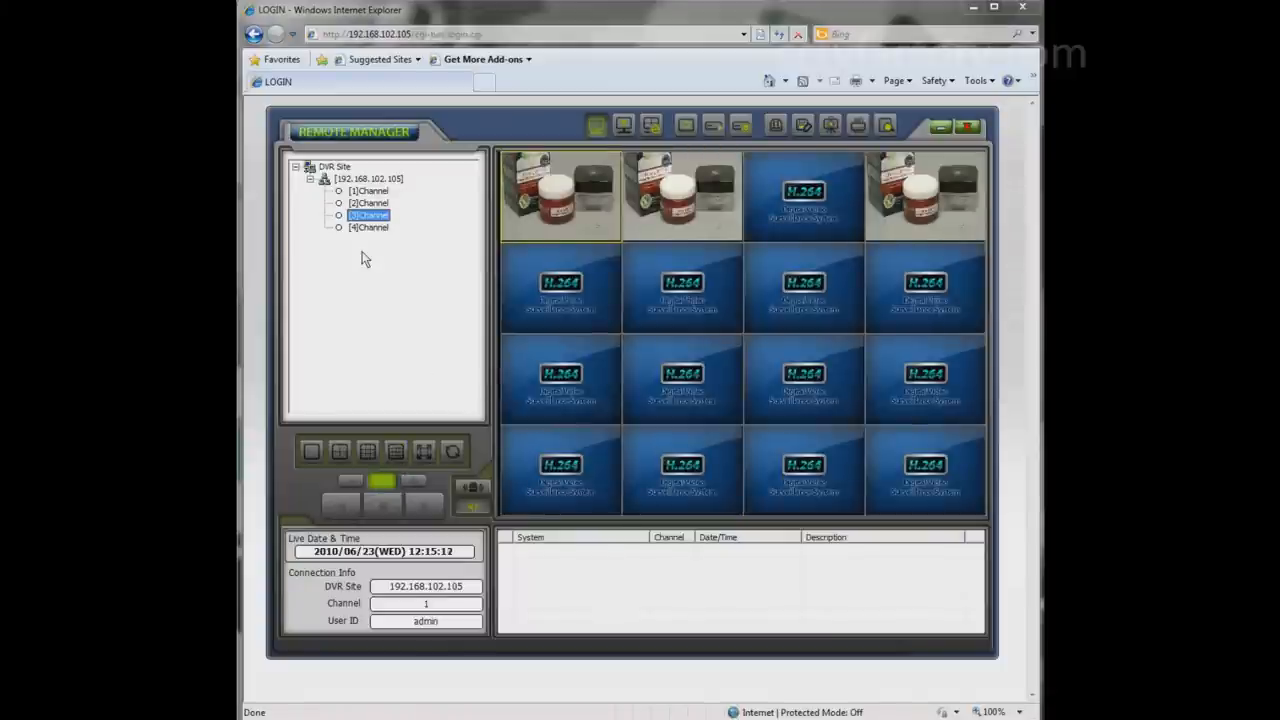
- Add channels 3, 1 and 2 to the sixteen-tile grid
click(369, 227)
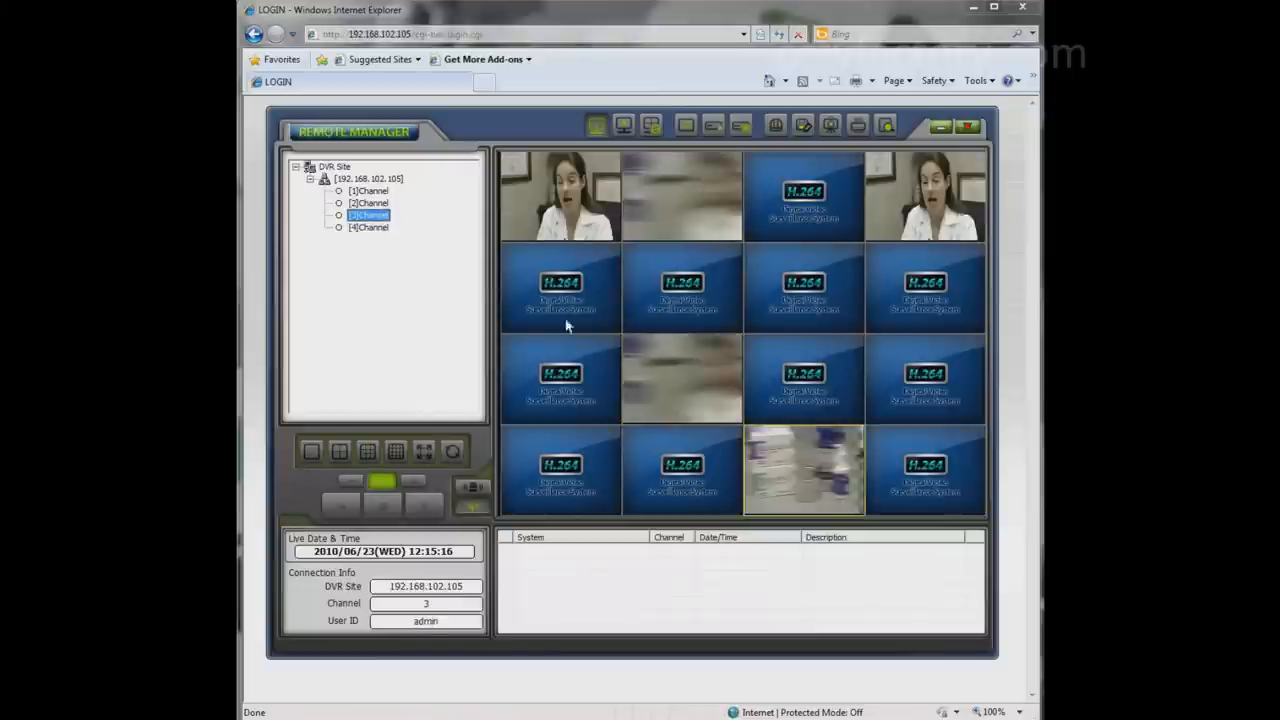
click(369, 190)
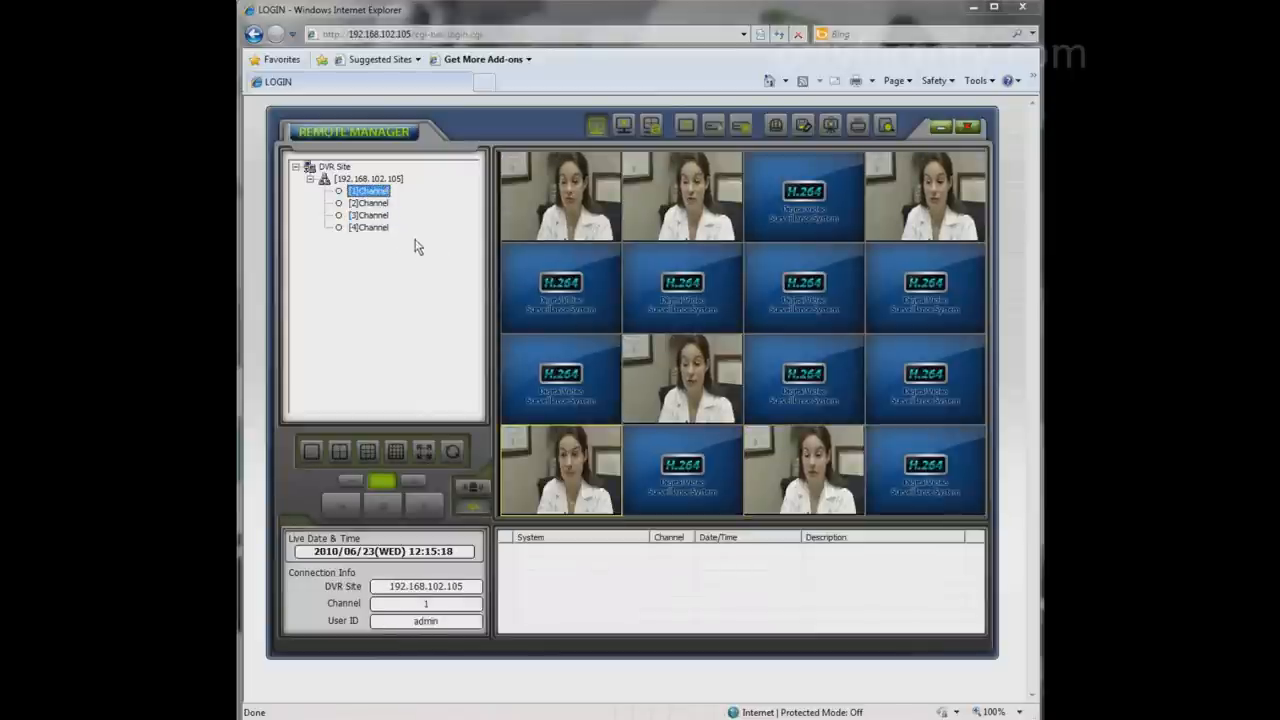
click(369, 203)
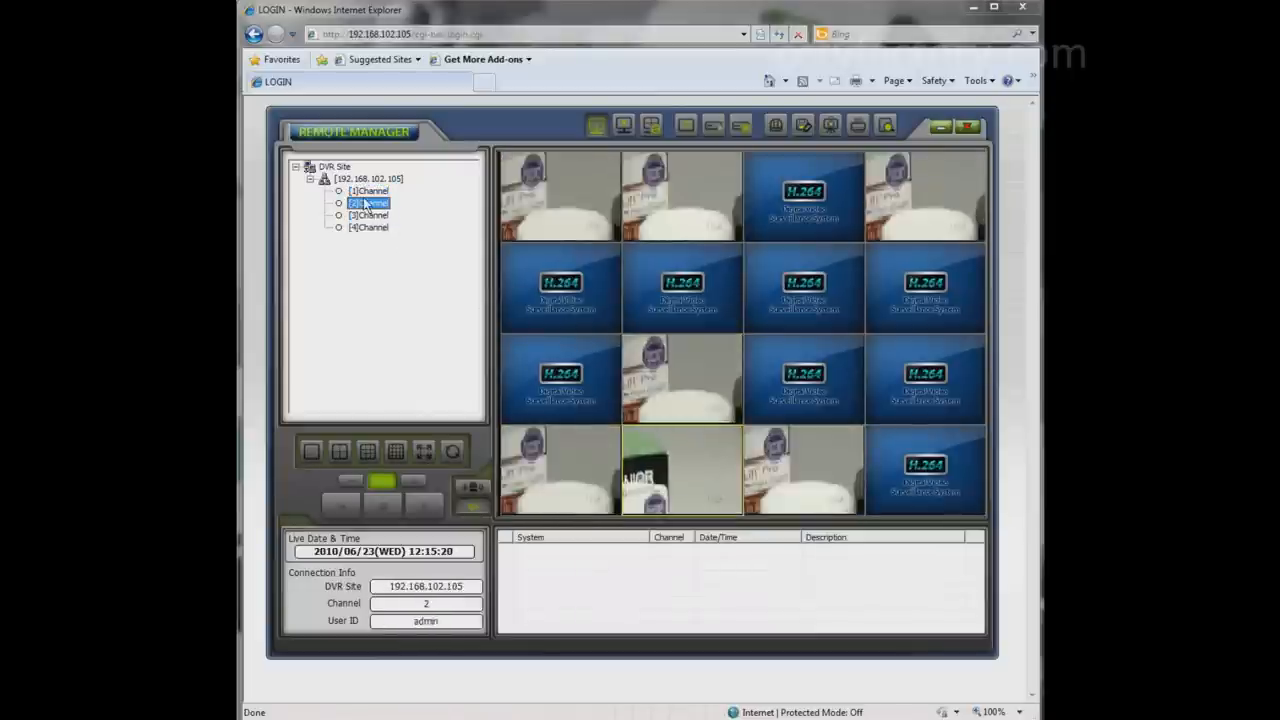
right_click(683, 288)
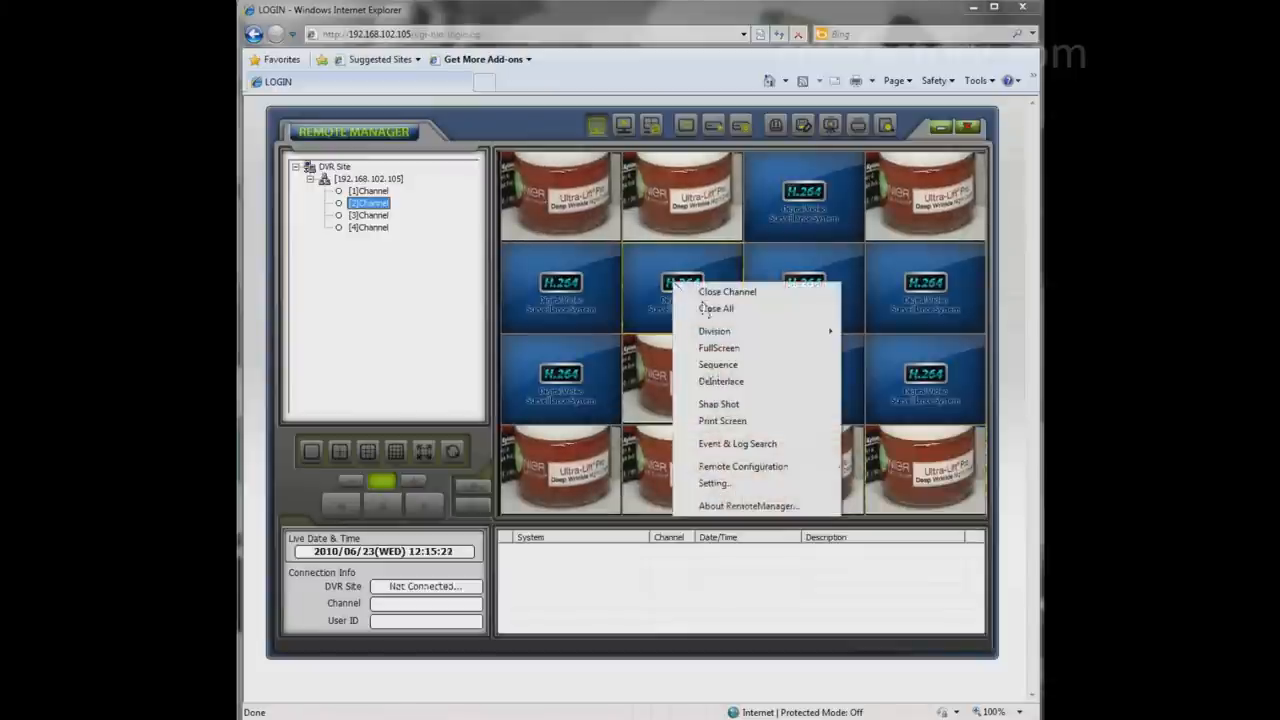
- Show one channel full screen, complete a video backup, and pick the save folder
click(716, 308)
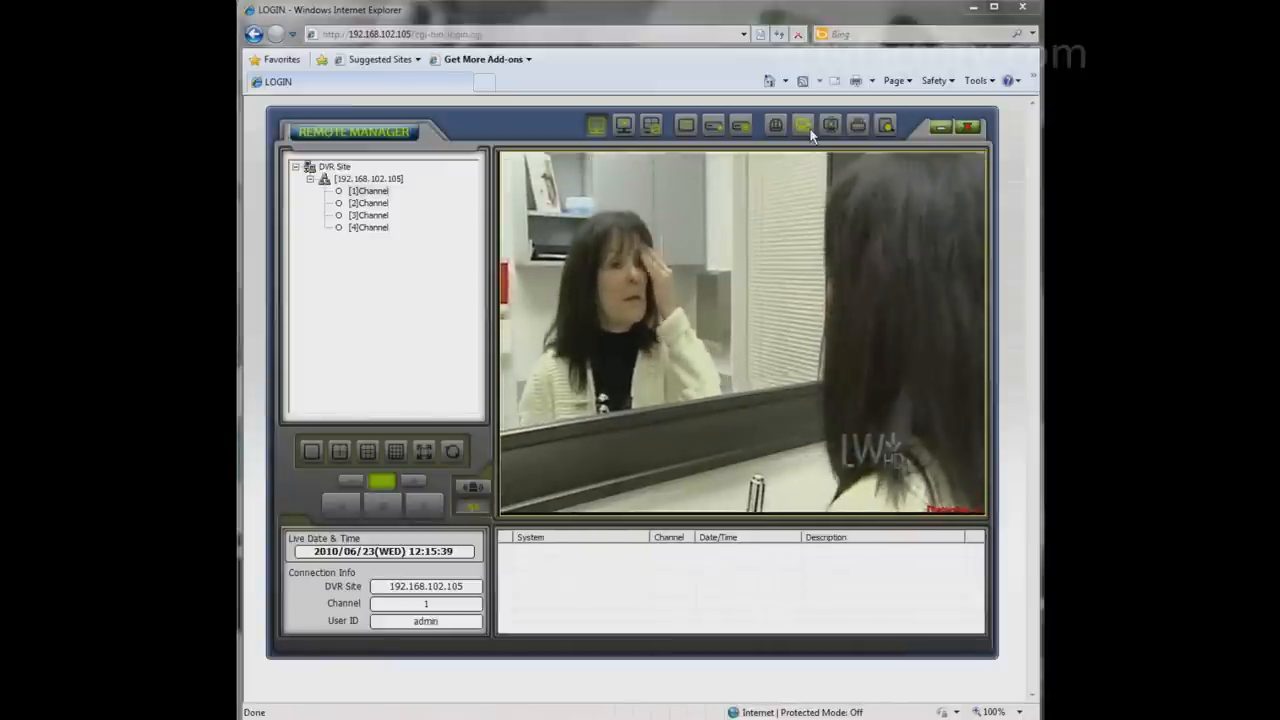
click(803, 124)
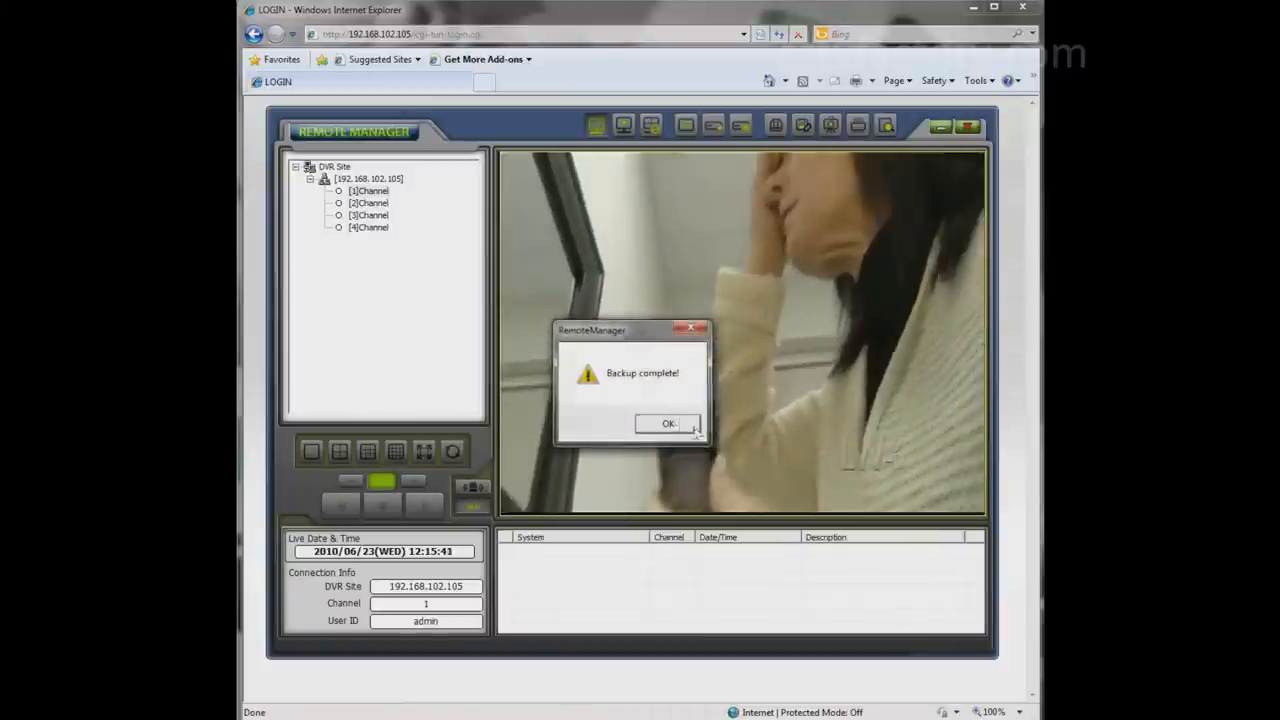
click(668, 423)
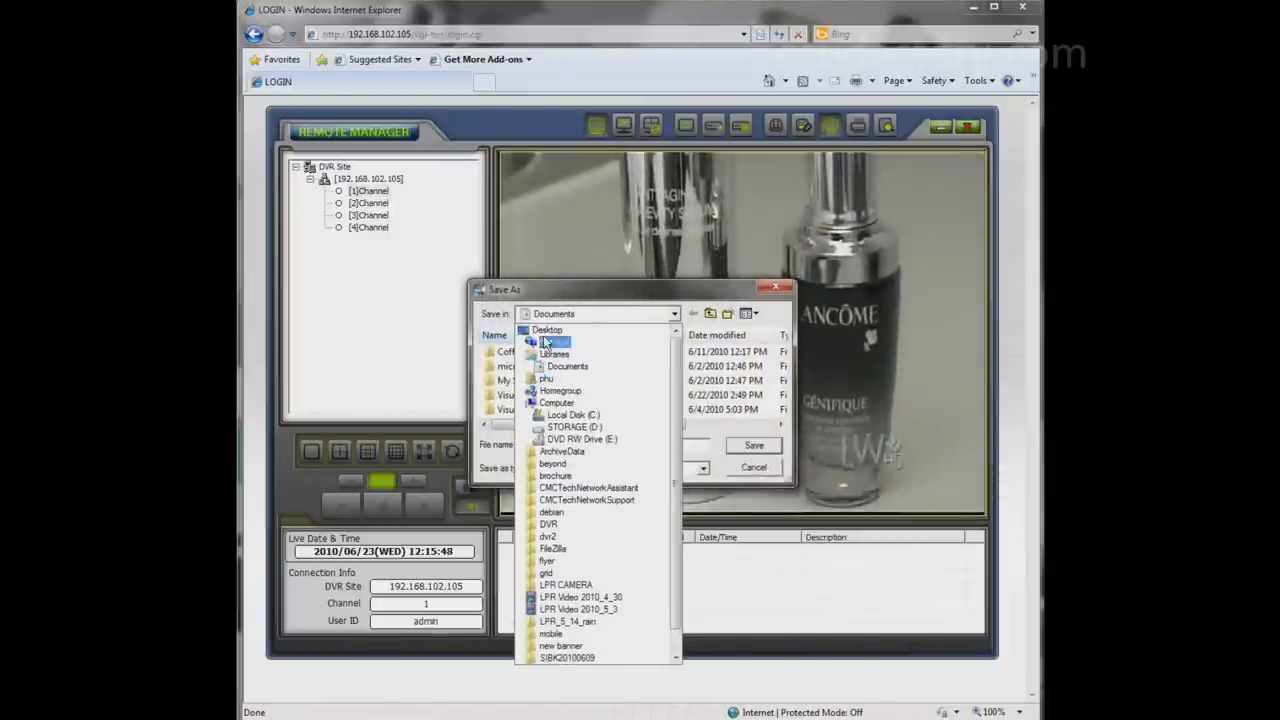
click(753, 467)
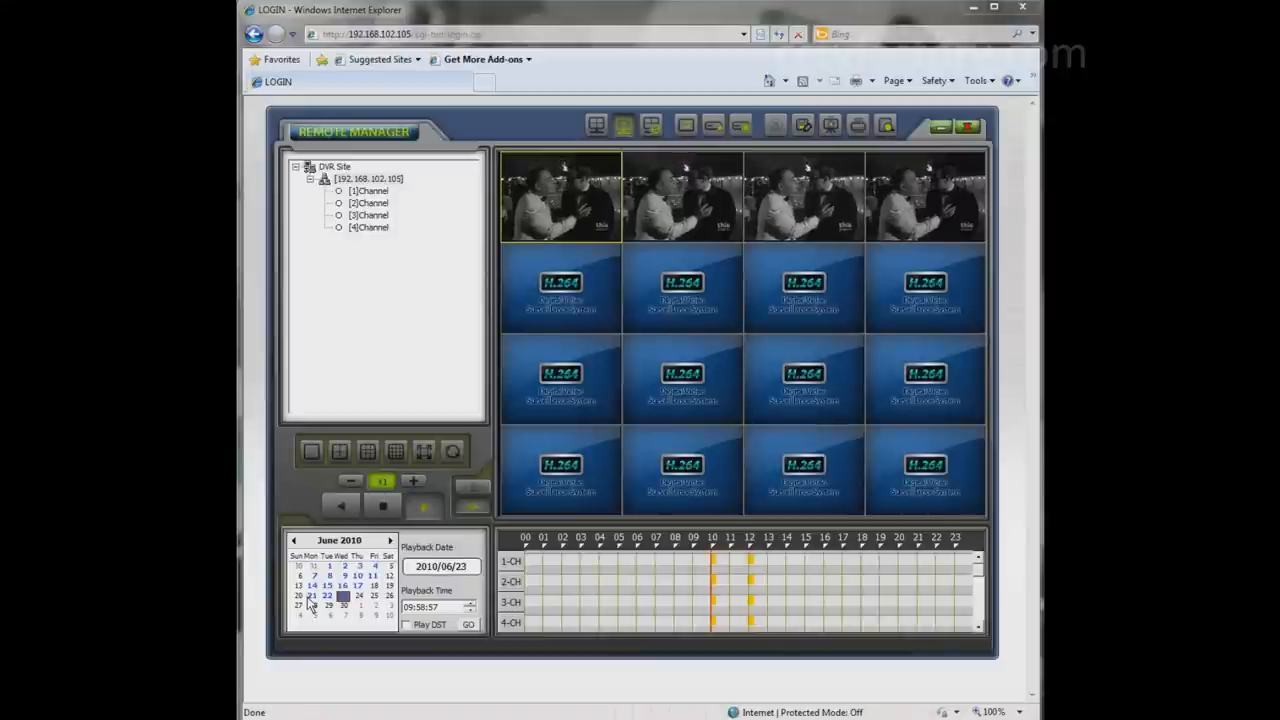
- Play back June 21 recordings in a four-tile split, pause, then leave playback
click(312, 595)
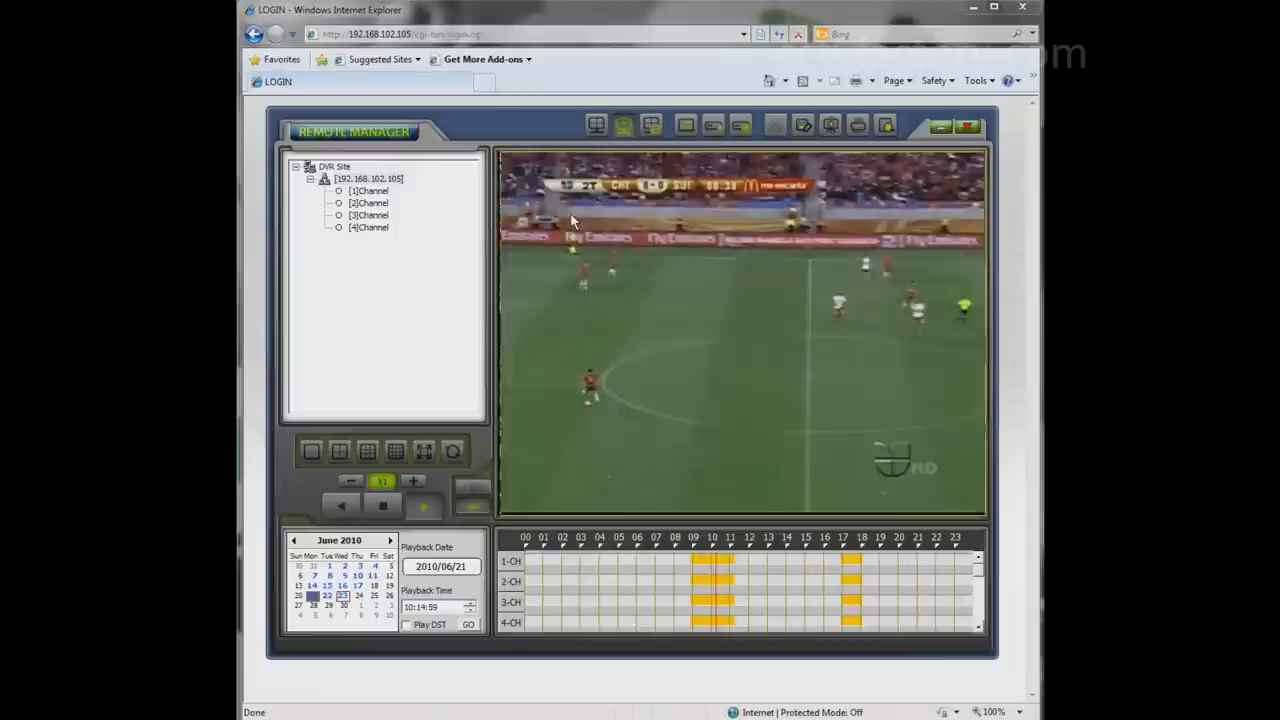
click(339, 451)
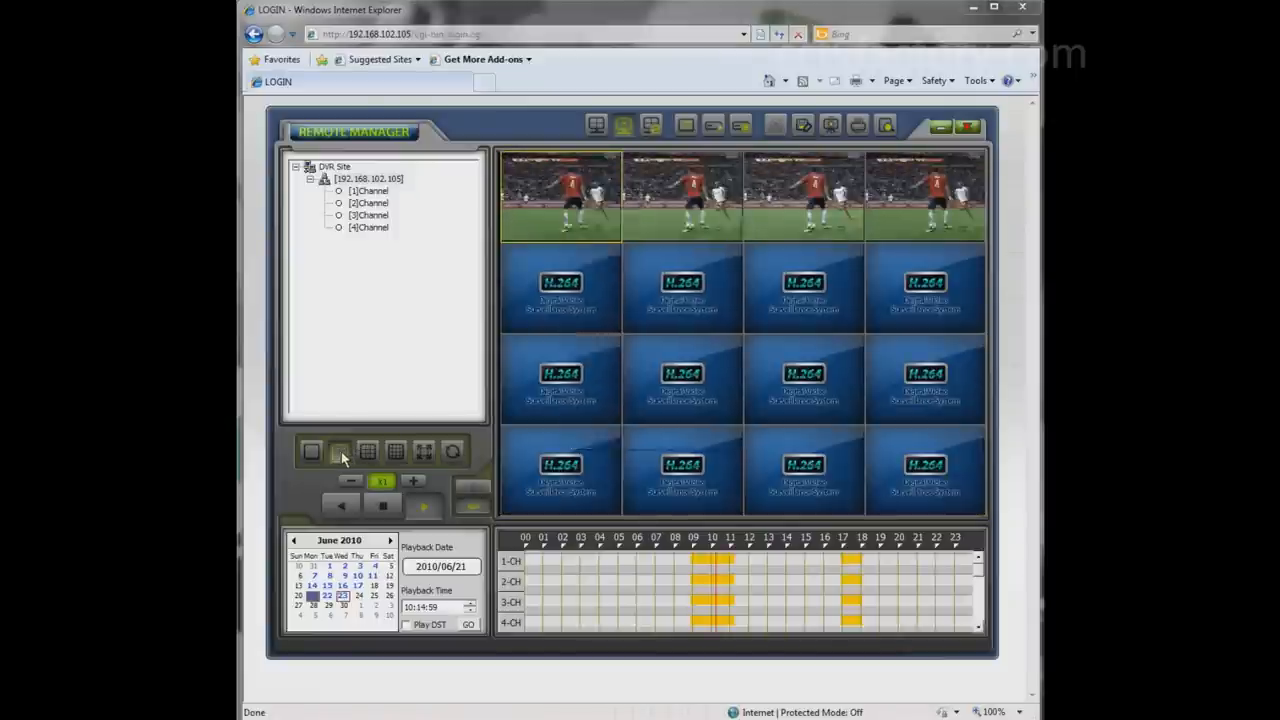
click(339, 451)
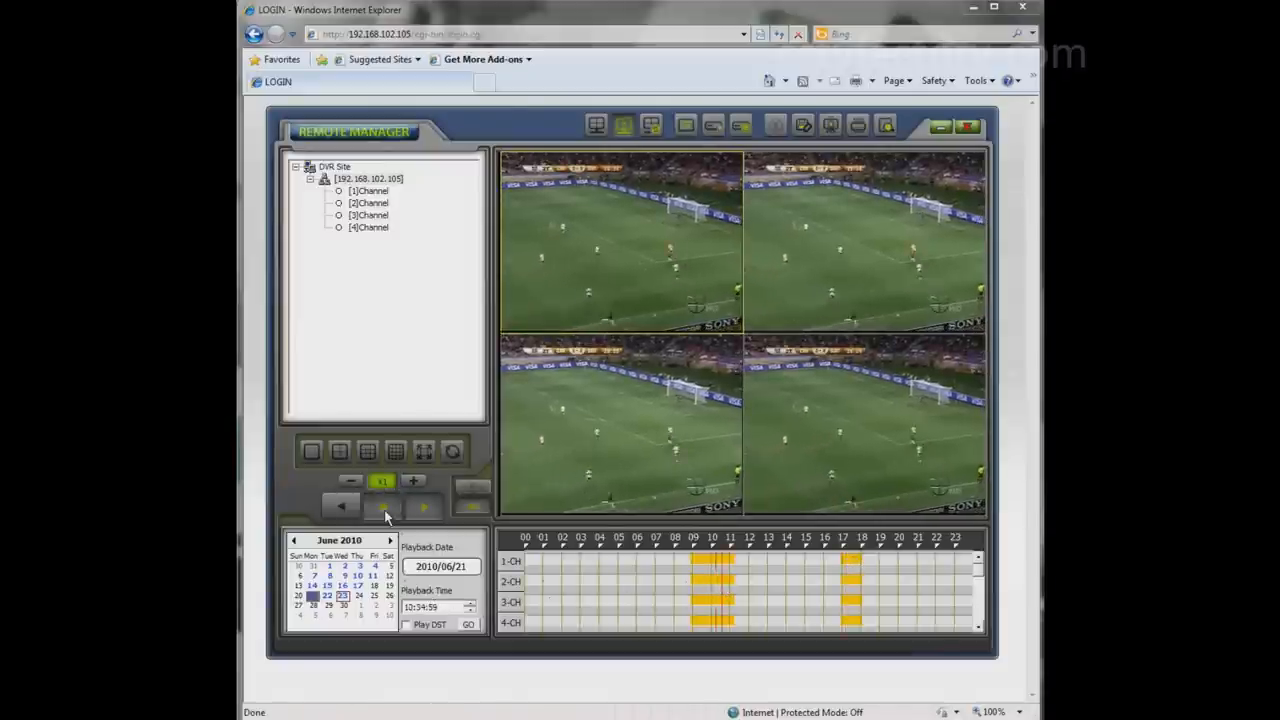
click(383, 505)
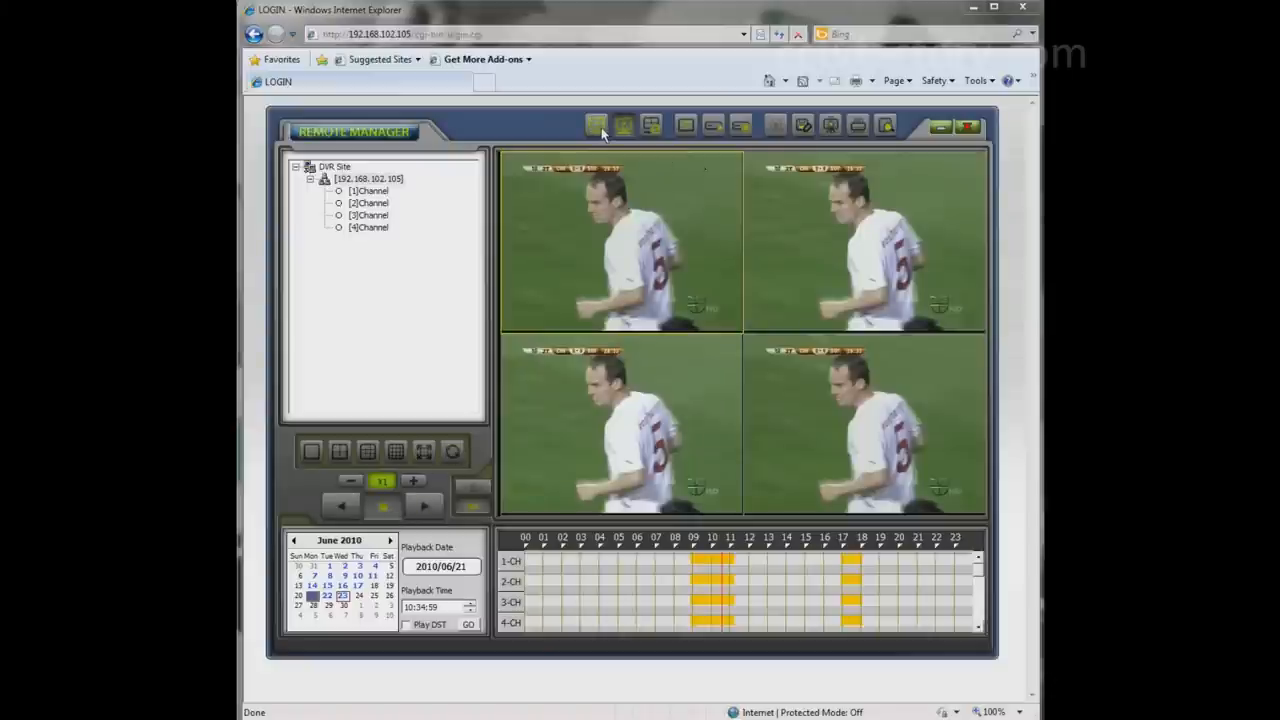
click(650, 124)
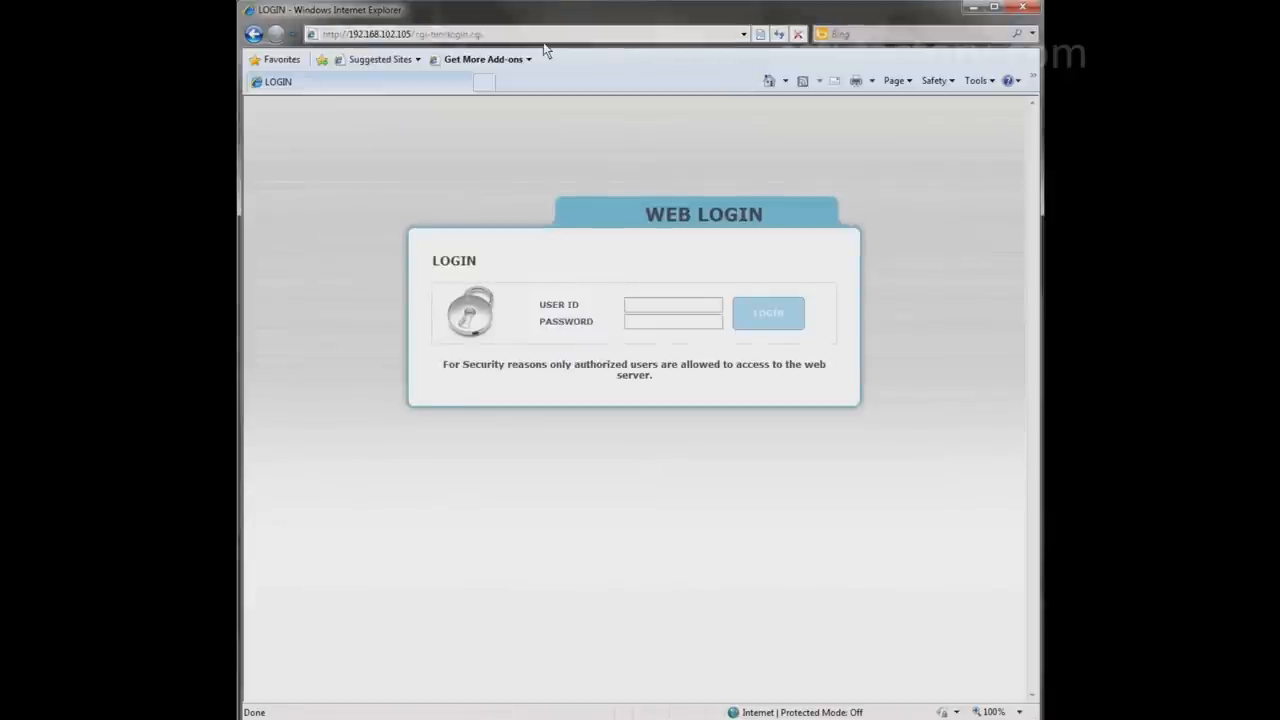
- Log in to the DVR Web Viewer as user admin
click(672, 305)
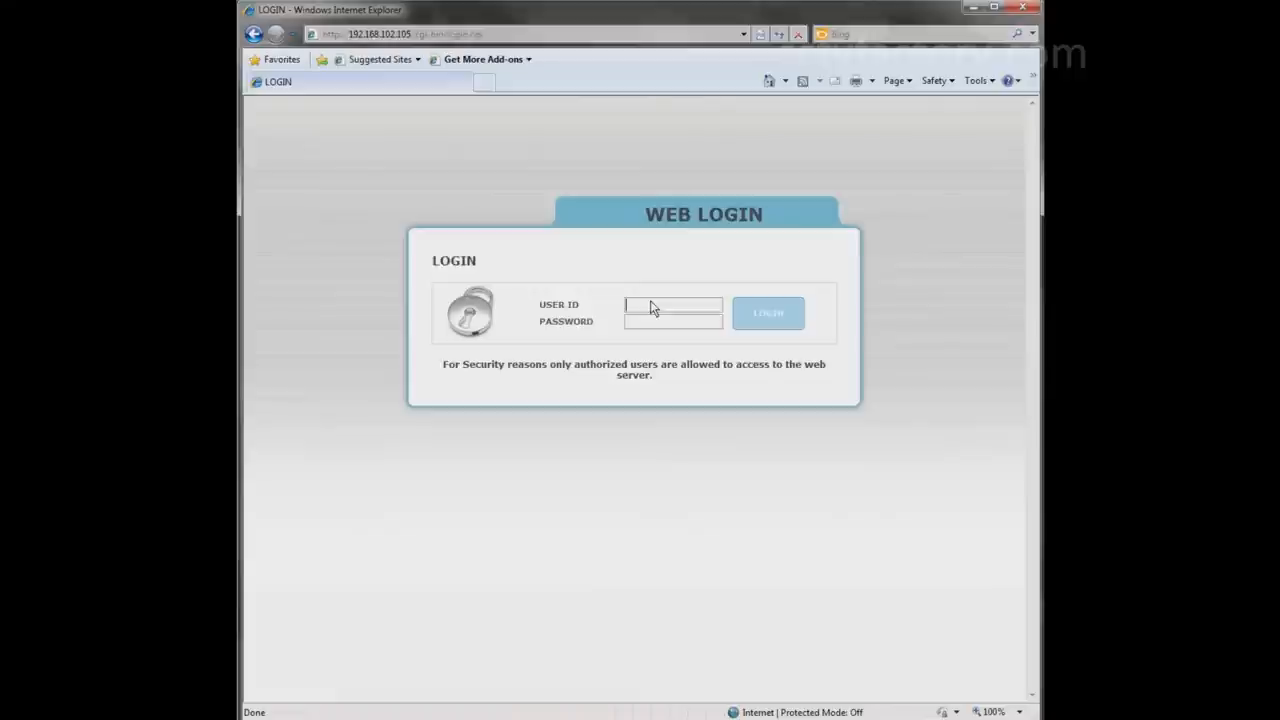
text(admin)
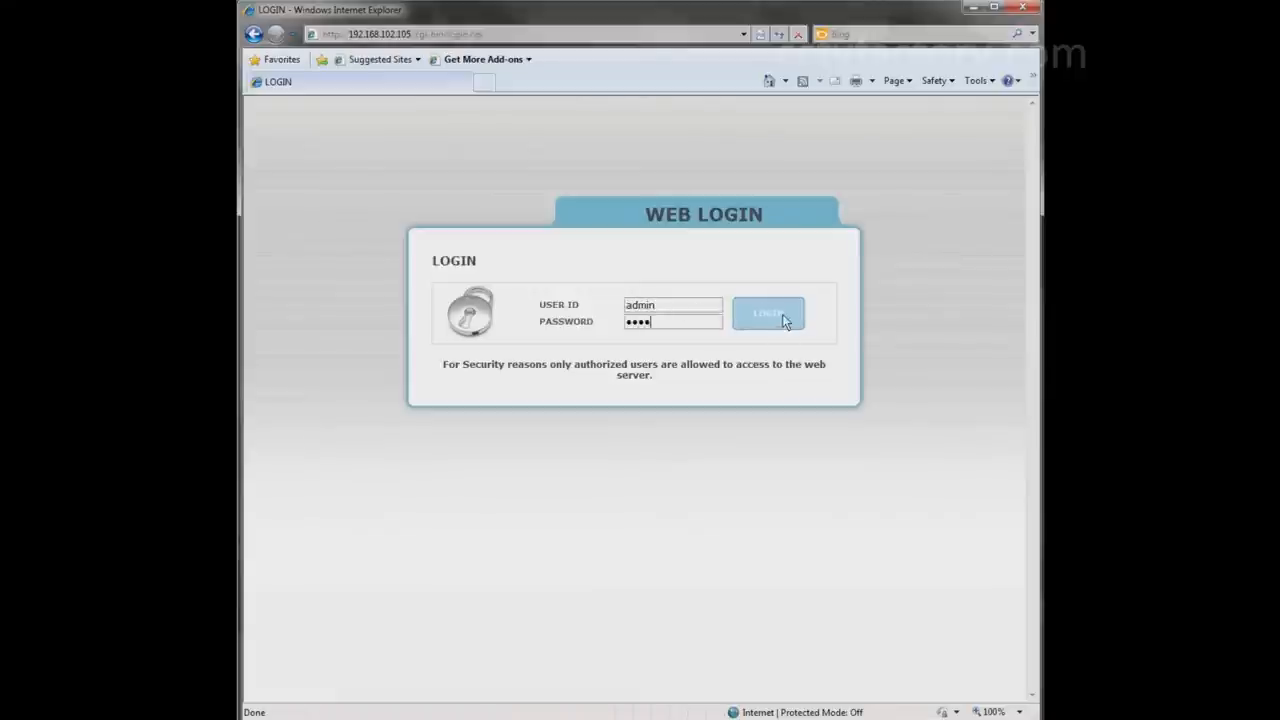
click(768, 313)
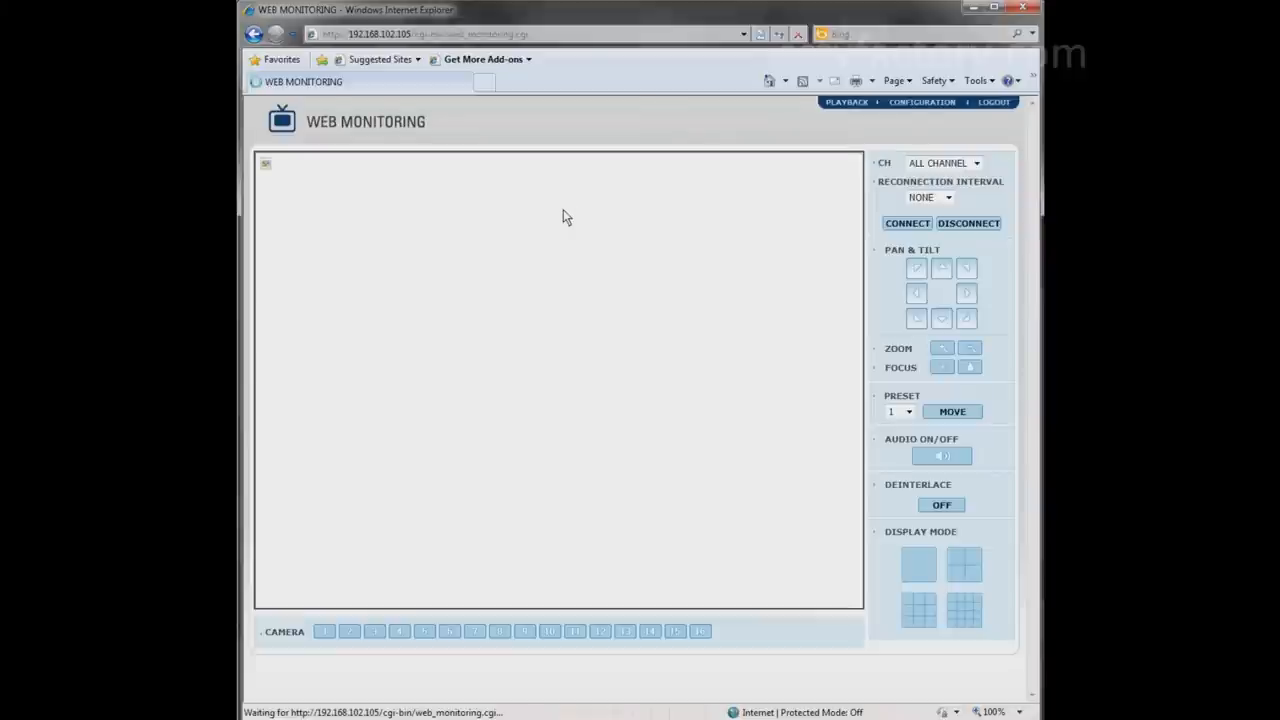
mouse_move(513, 169)
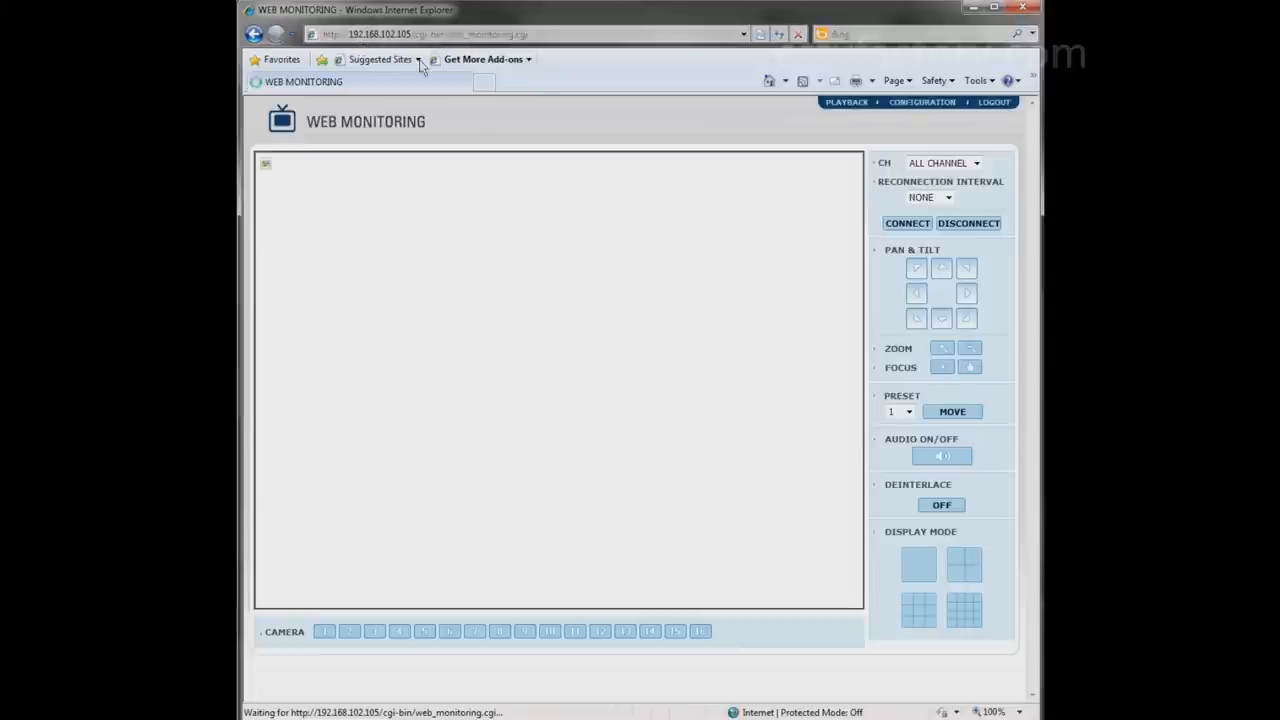
- Keep the channel dropdown on ALL CHANNEL and install the monitoring plug-in
click(975, 162)
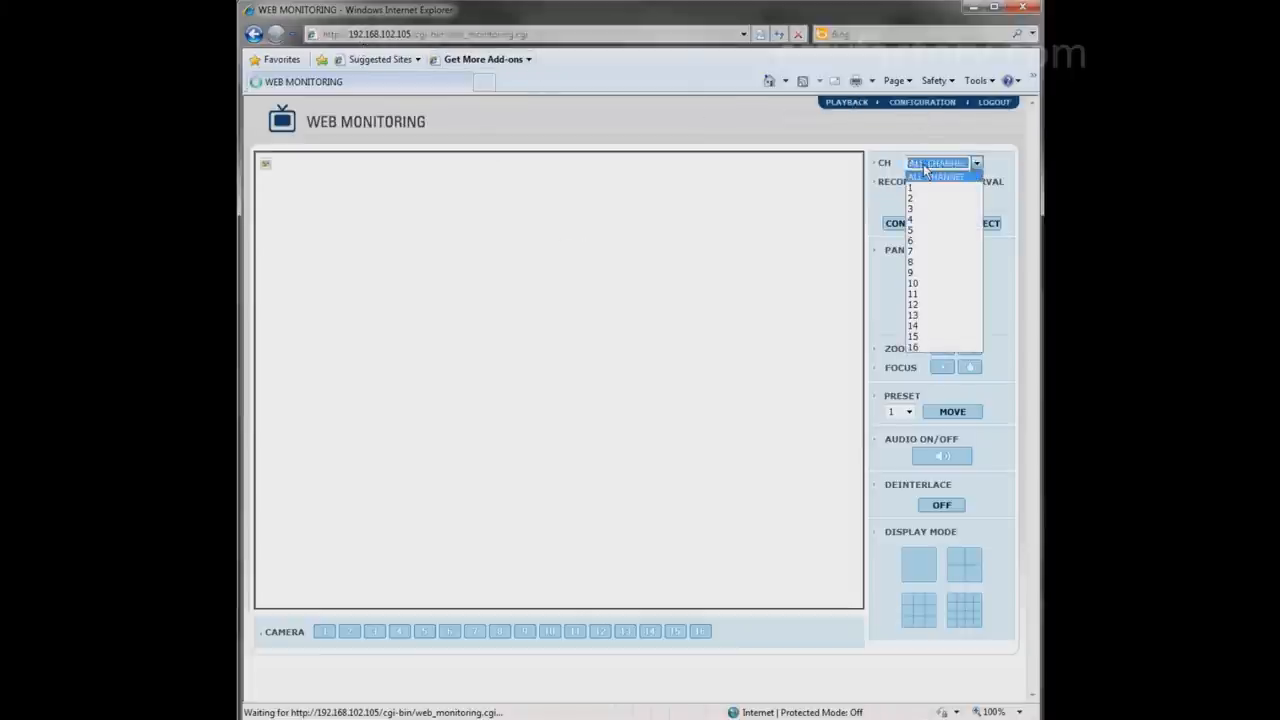
click(937, 177)
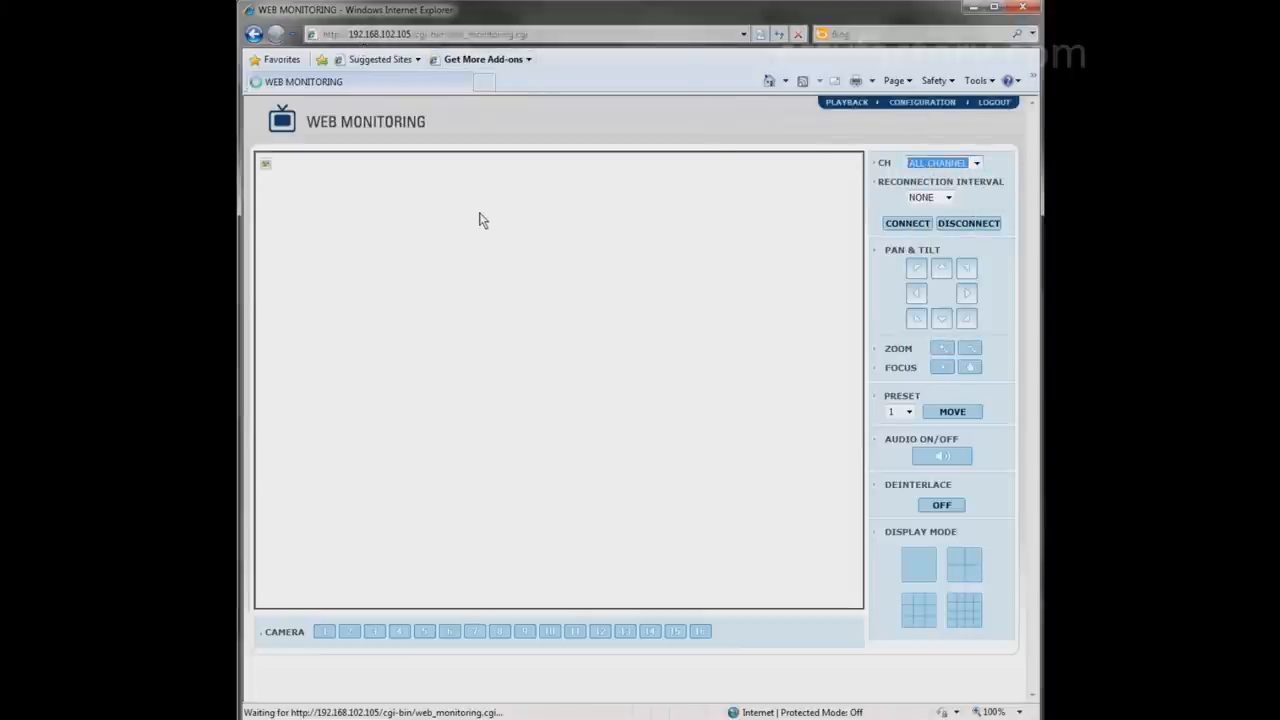
mouse_move(446, 174)
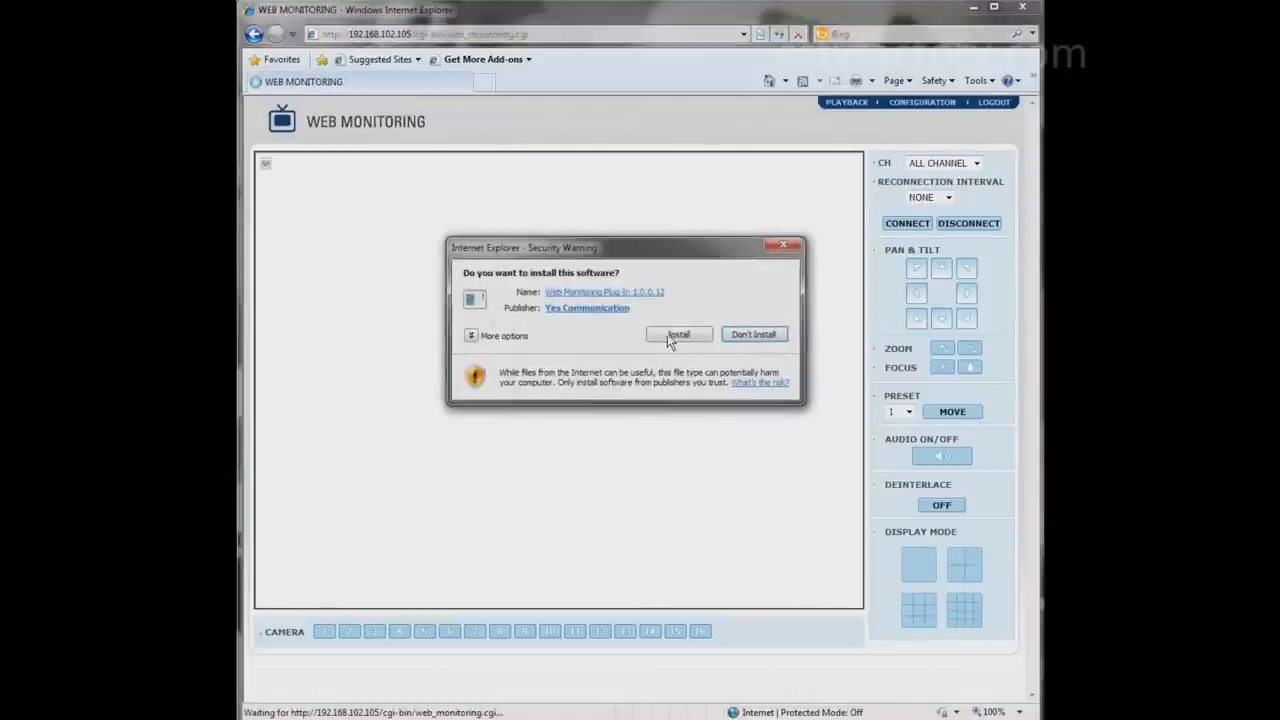
click(678, 334)
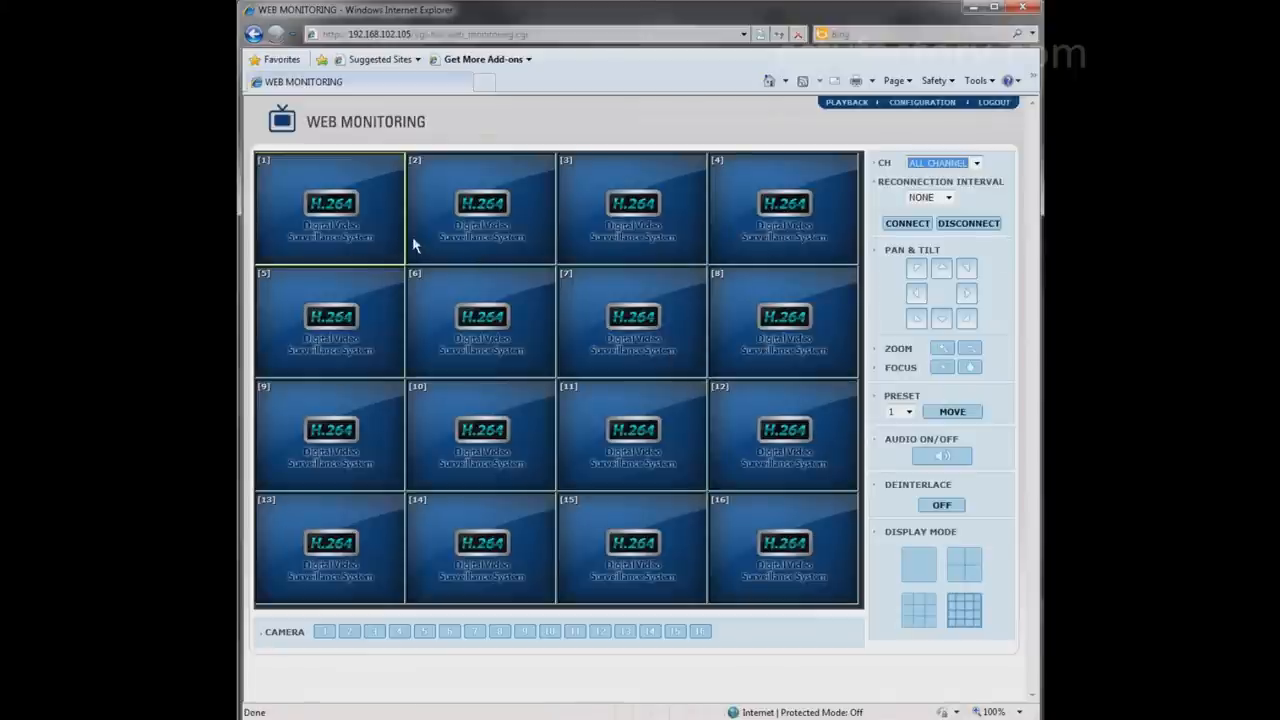
mouse_move(395, 225)
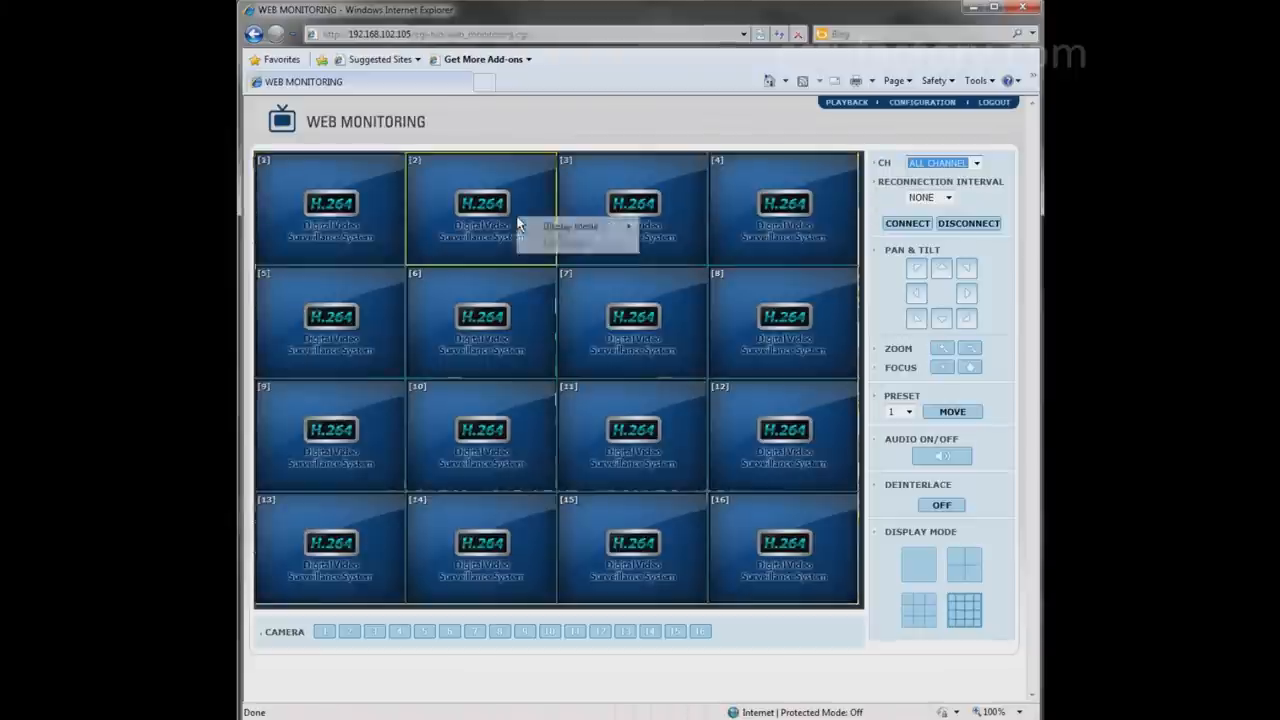
- Switch to the four-camera layout, go back to the 16-camera grid, and connect
click(963, 563)
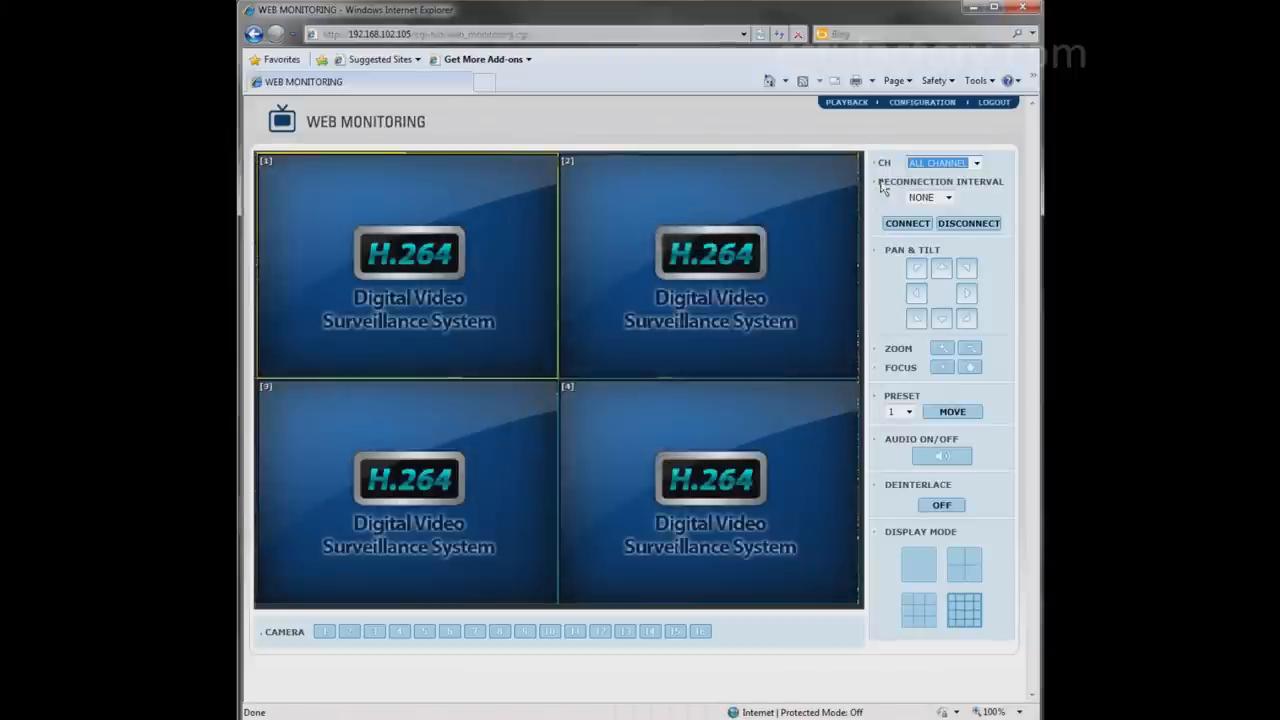
click(940, 162)
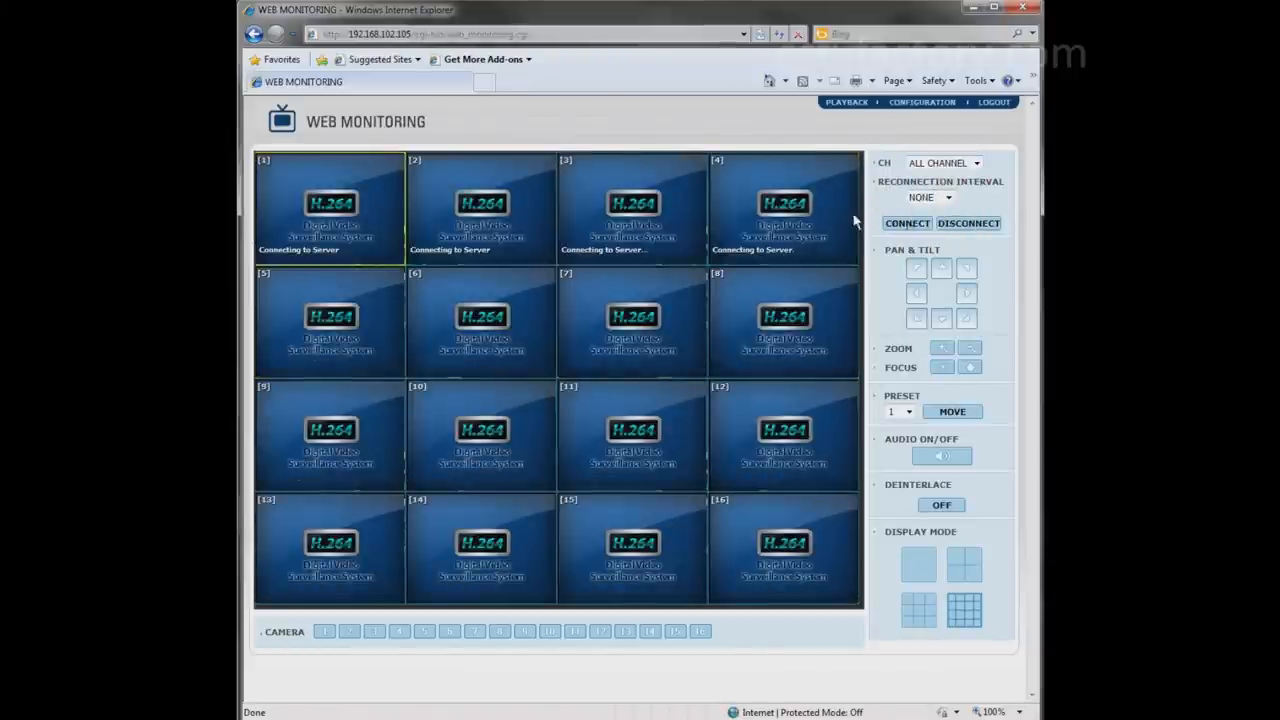
click(906, 223)
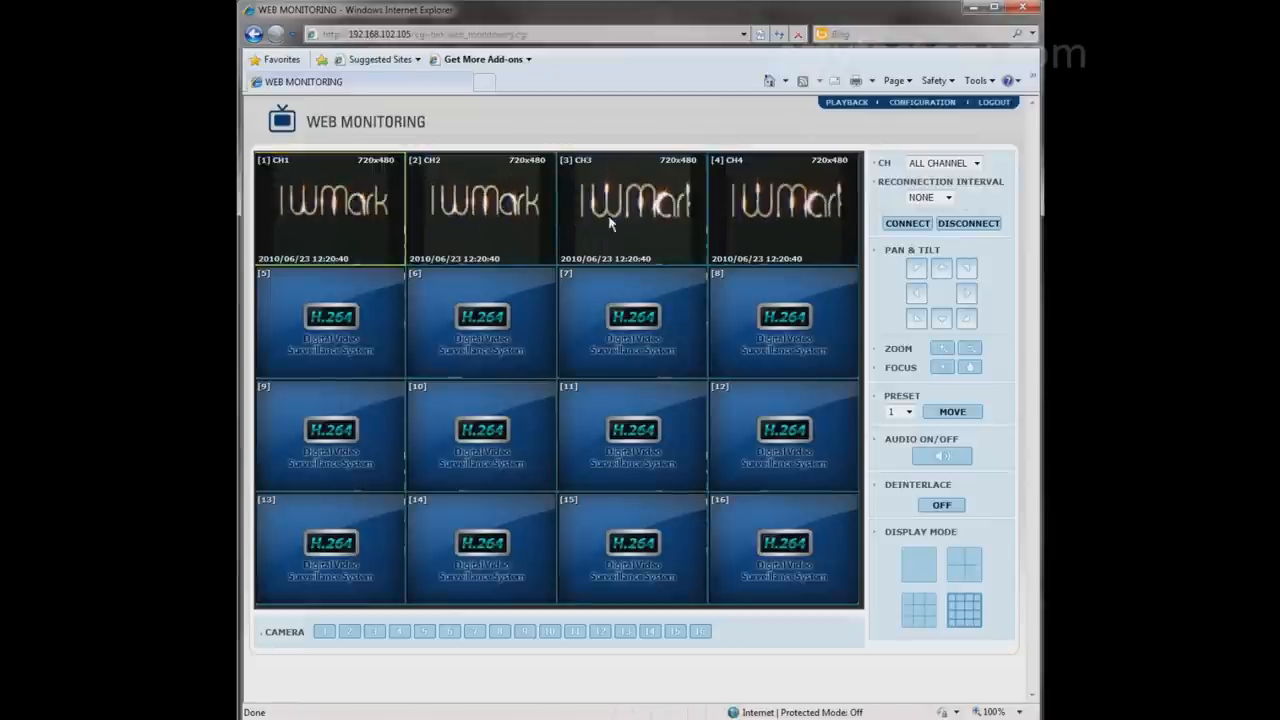
- View cameras 3 and 2 full-size, return to the 16-camera grid, and disconnect
click(918, 563)
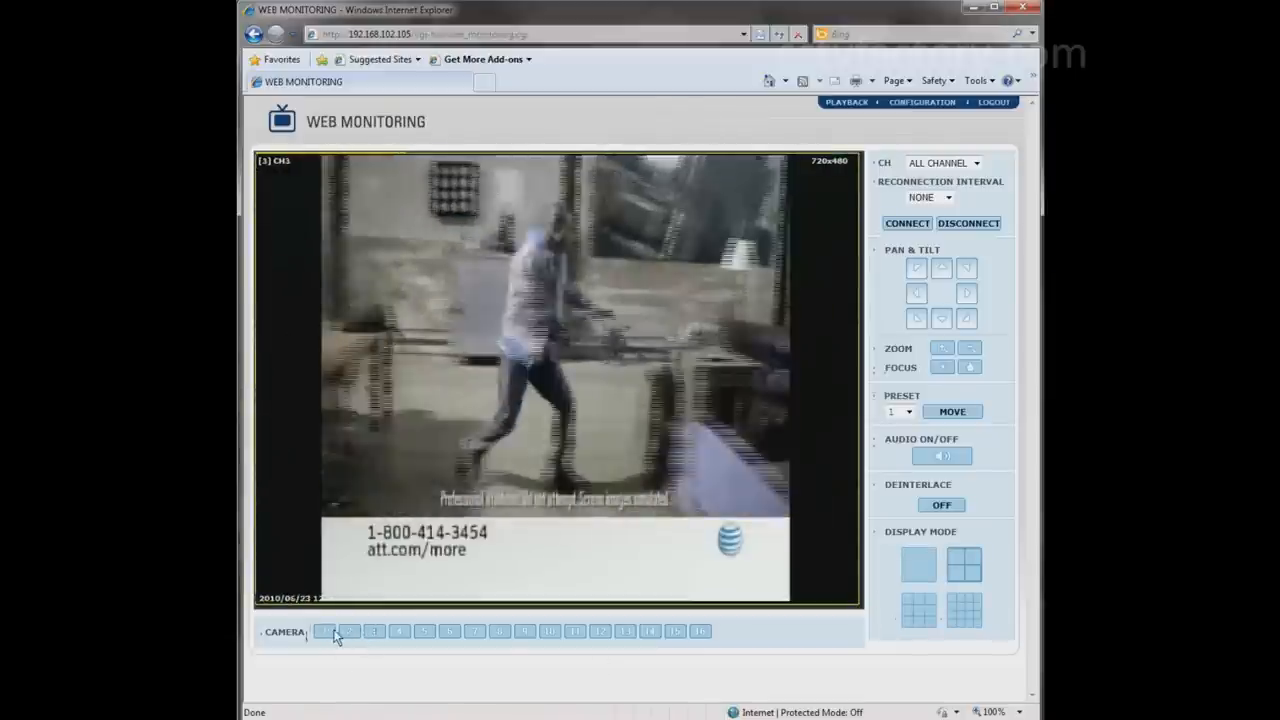
click(348, 631)
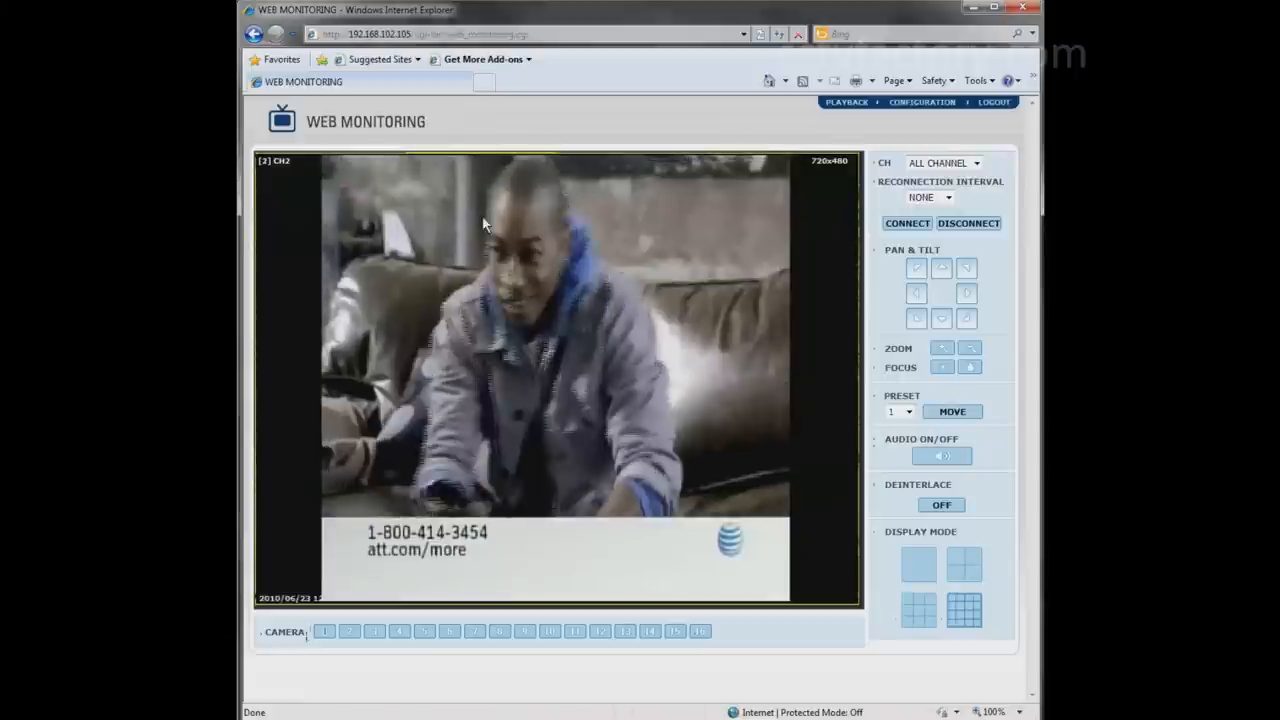
click(964, 609)
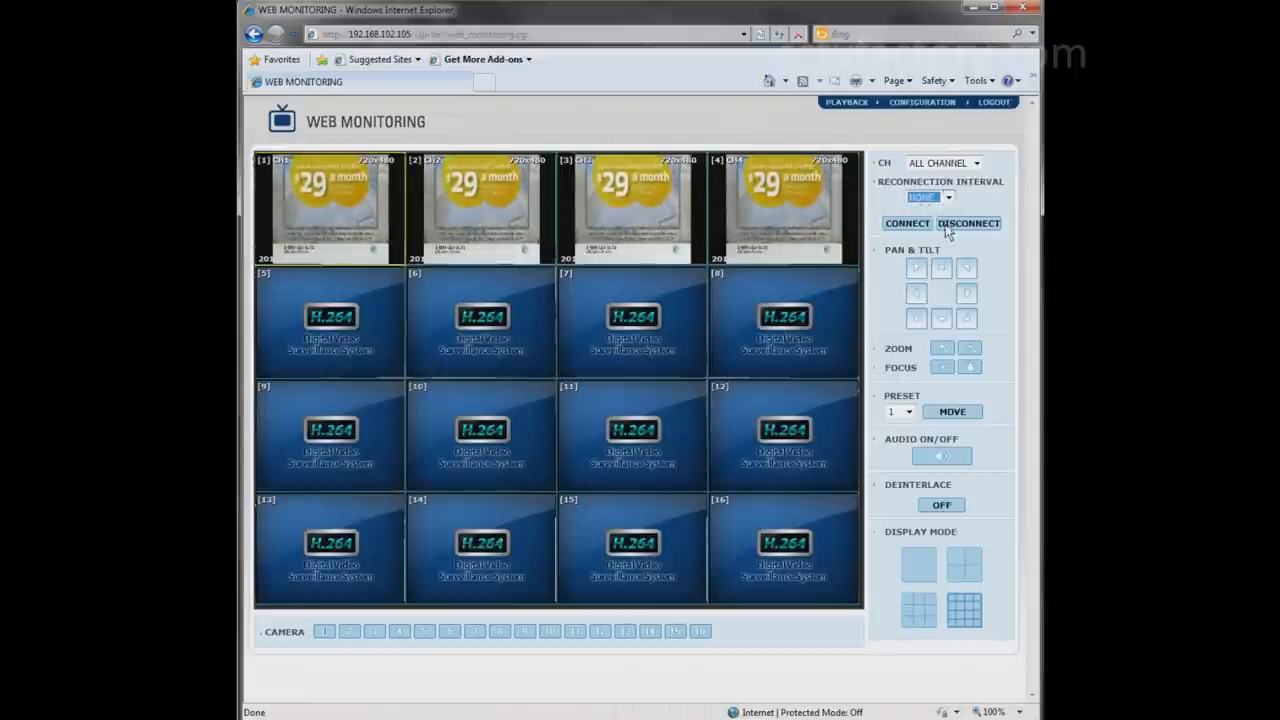
click(967, 223)
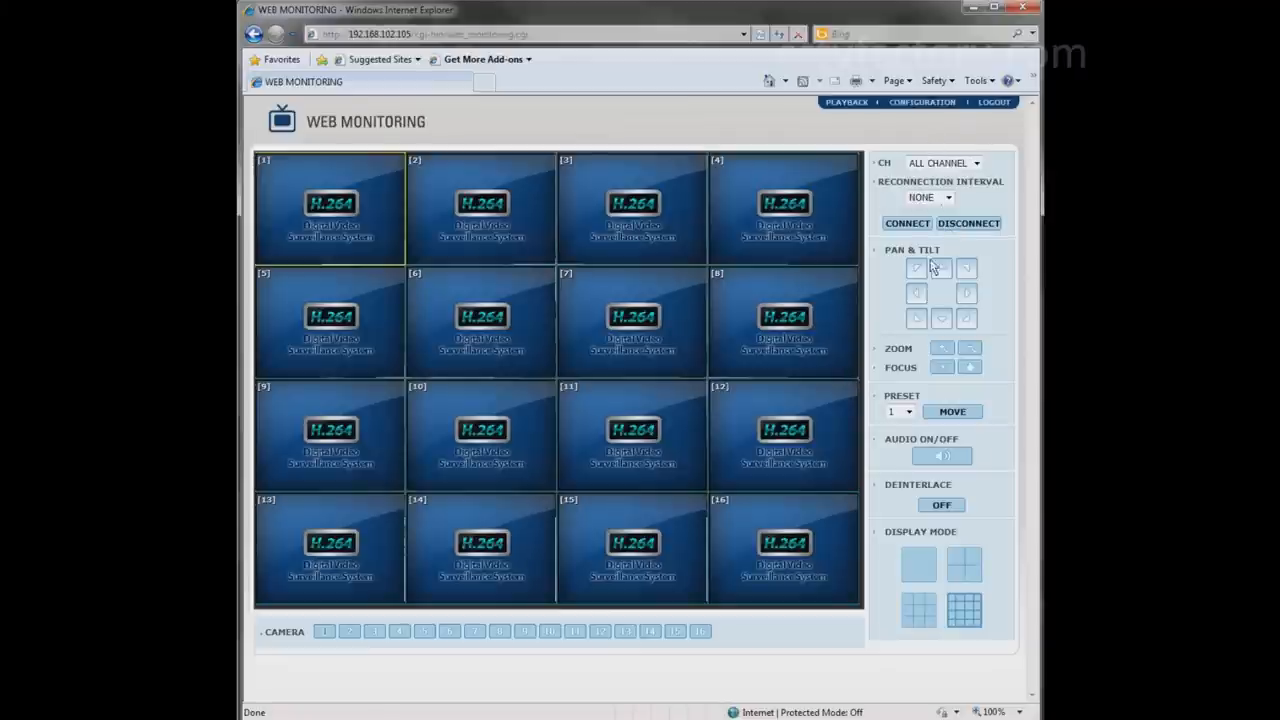
mouse_move(968, 302)
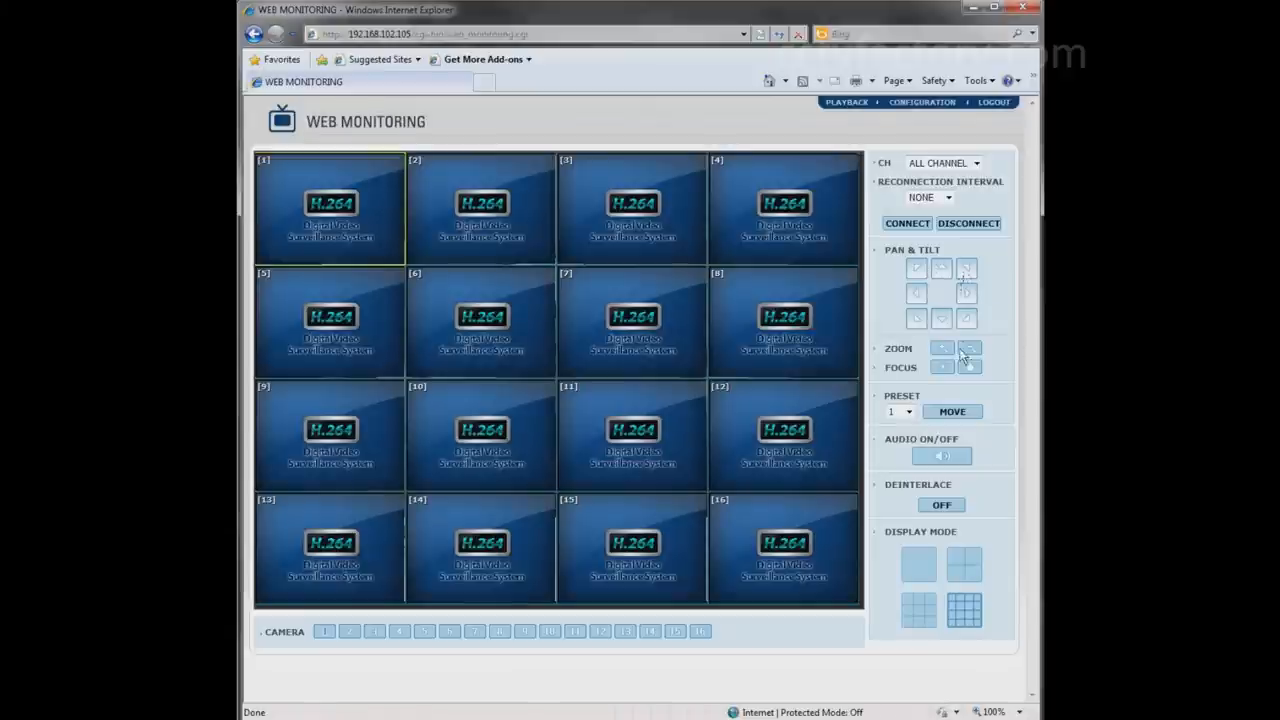
mouse_move(908, 108)
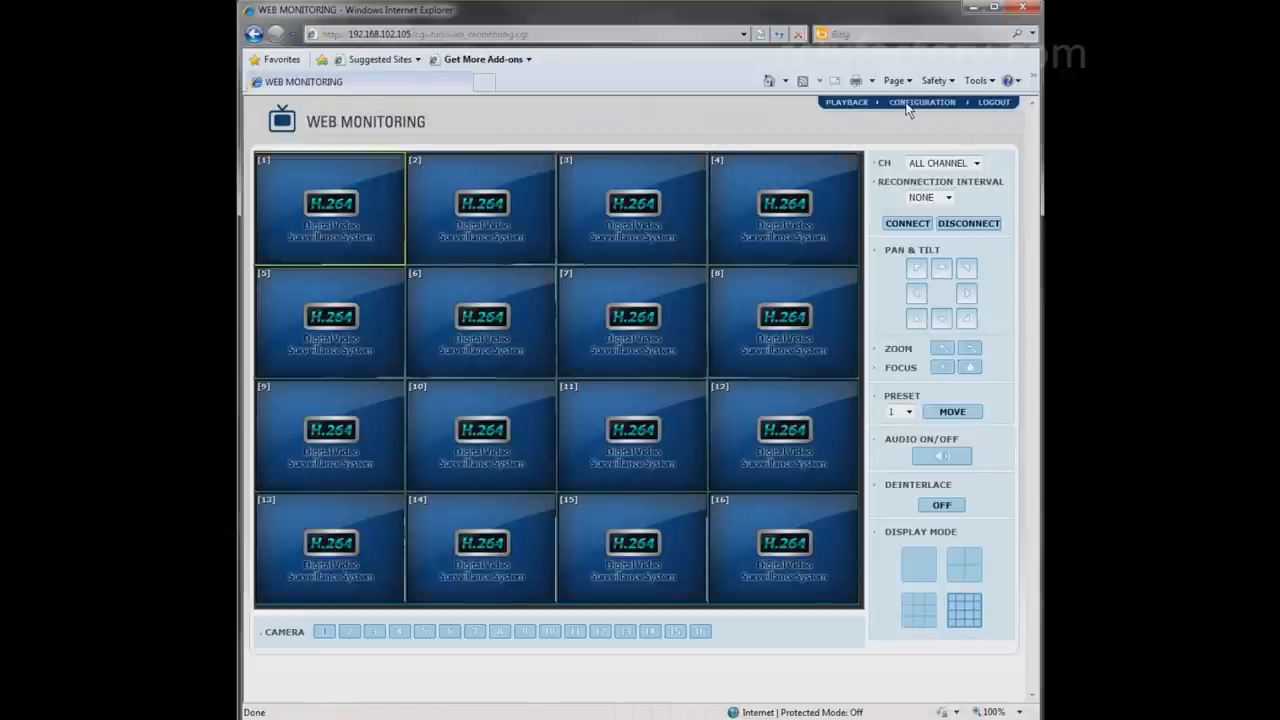
- Open the CH1 camera settings under Configuration, then go to the Playback page
click(921, 101)
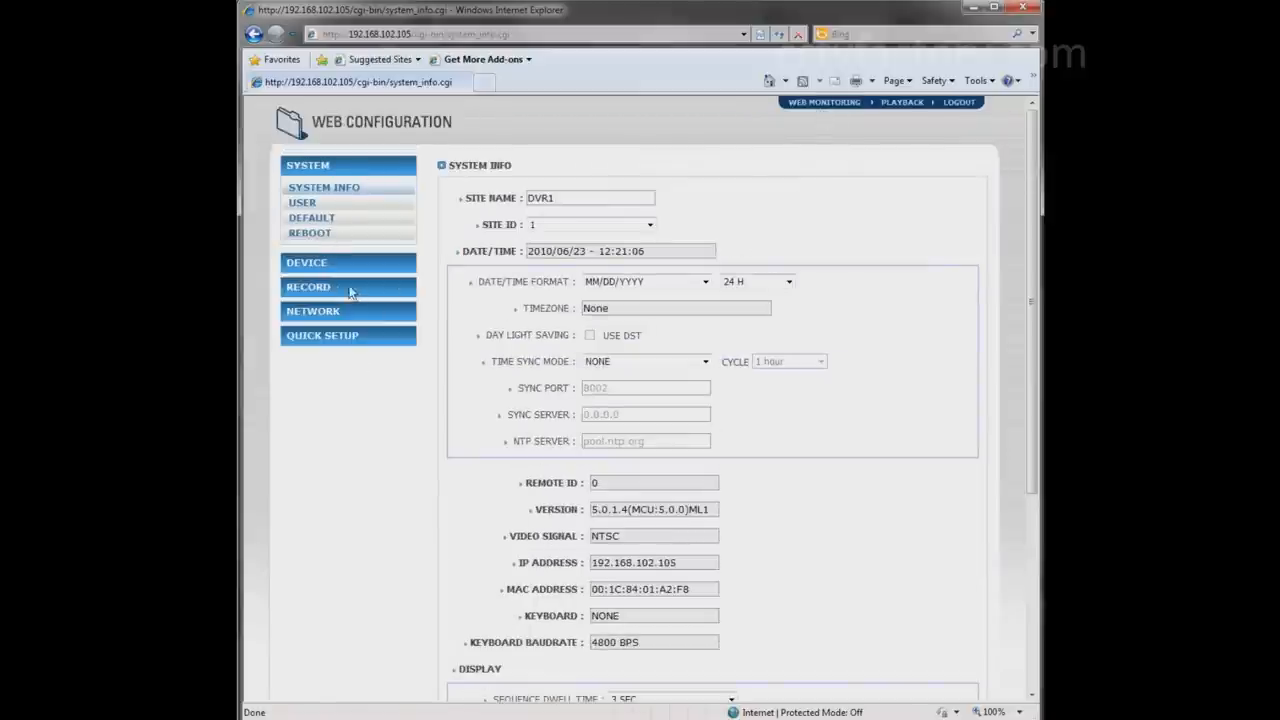
click(308, 287)
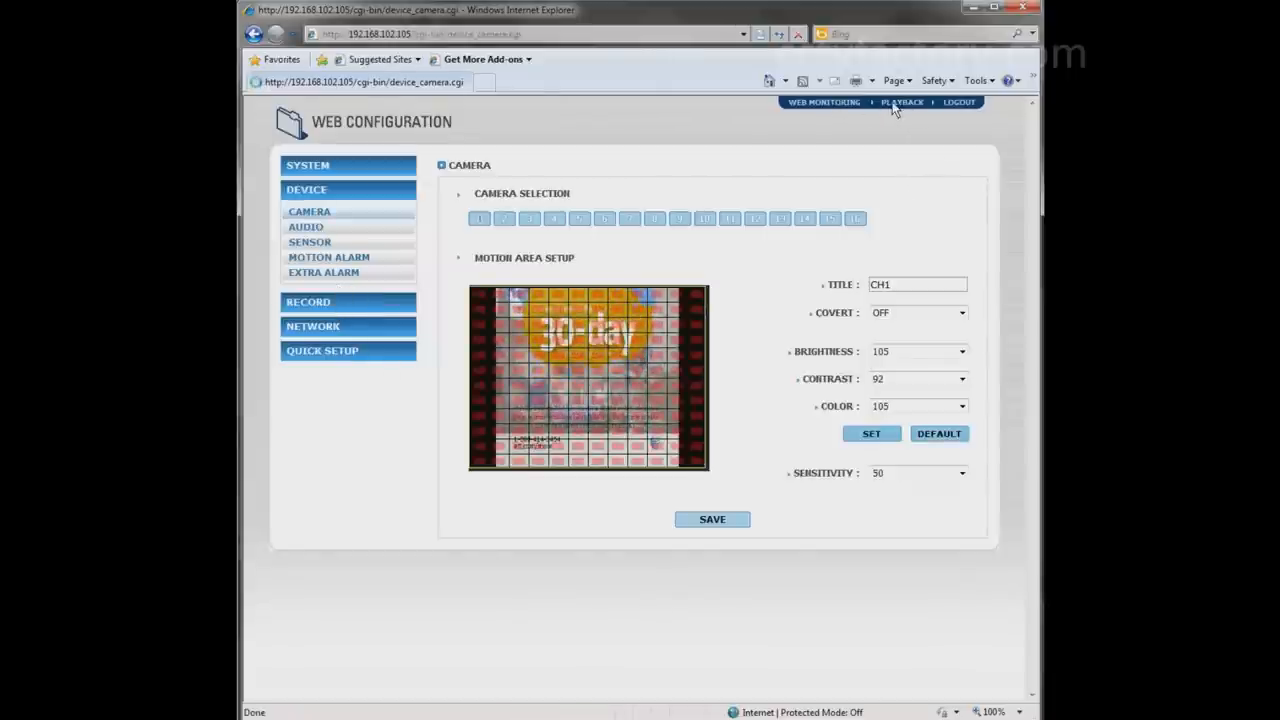
click(901, 102)
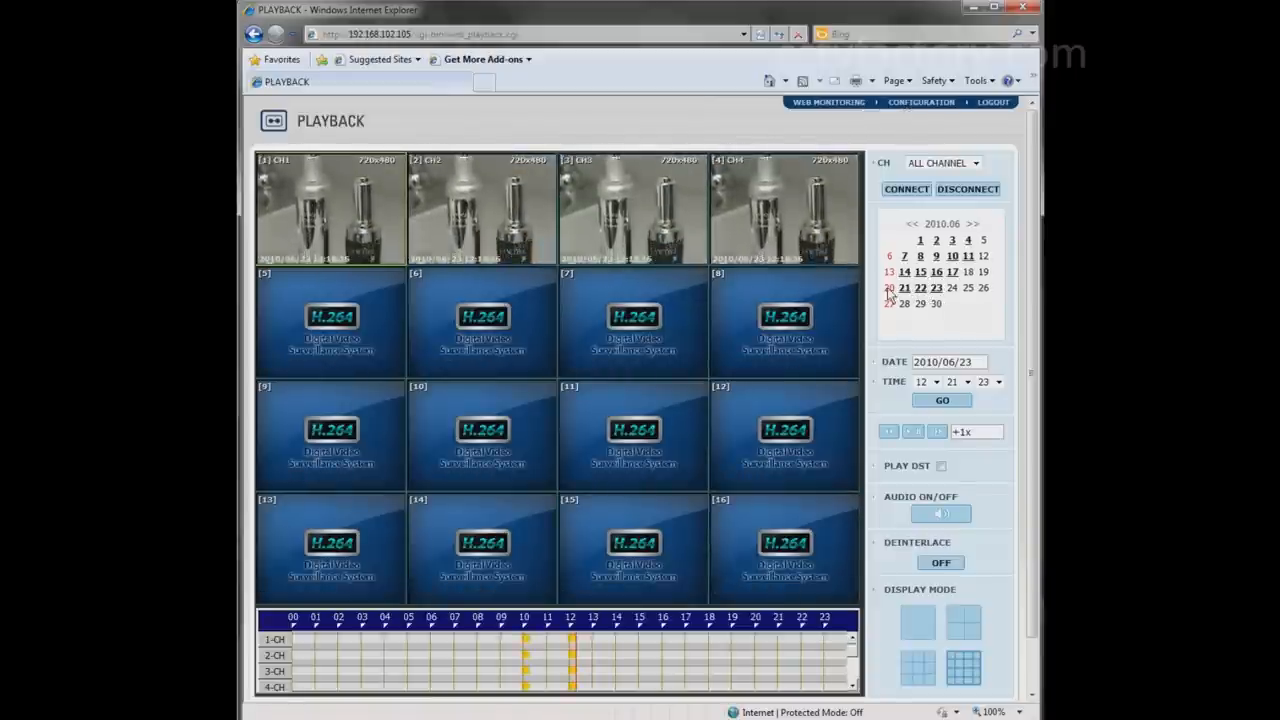
- Play back recordings from June 21, then June 22, then June 23
click(920, 287)
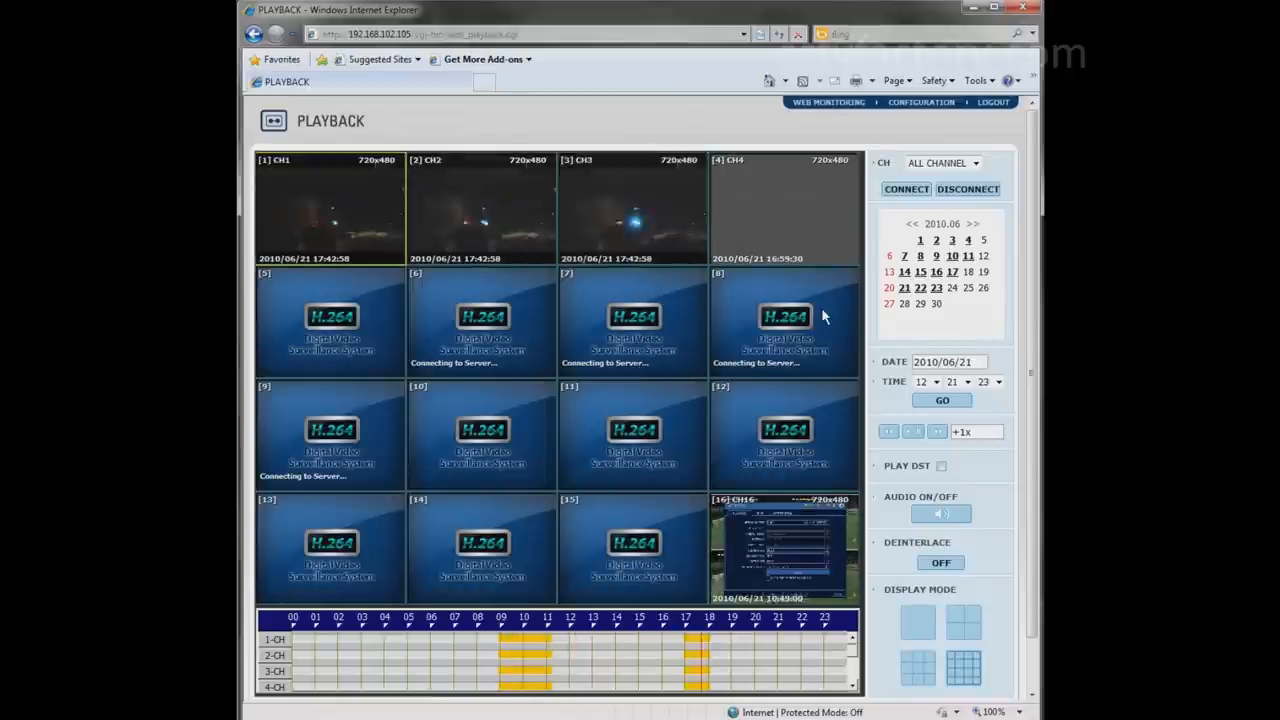
click(920, 287)
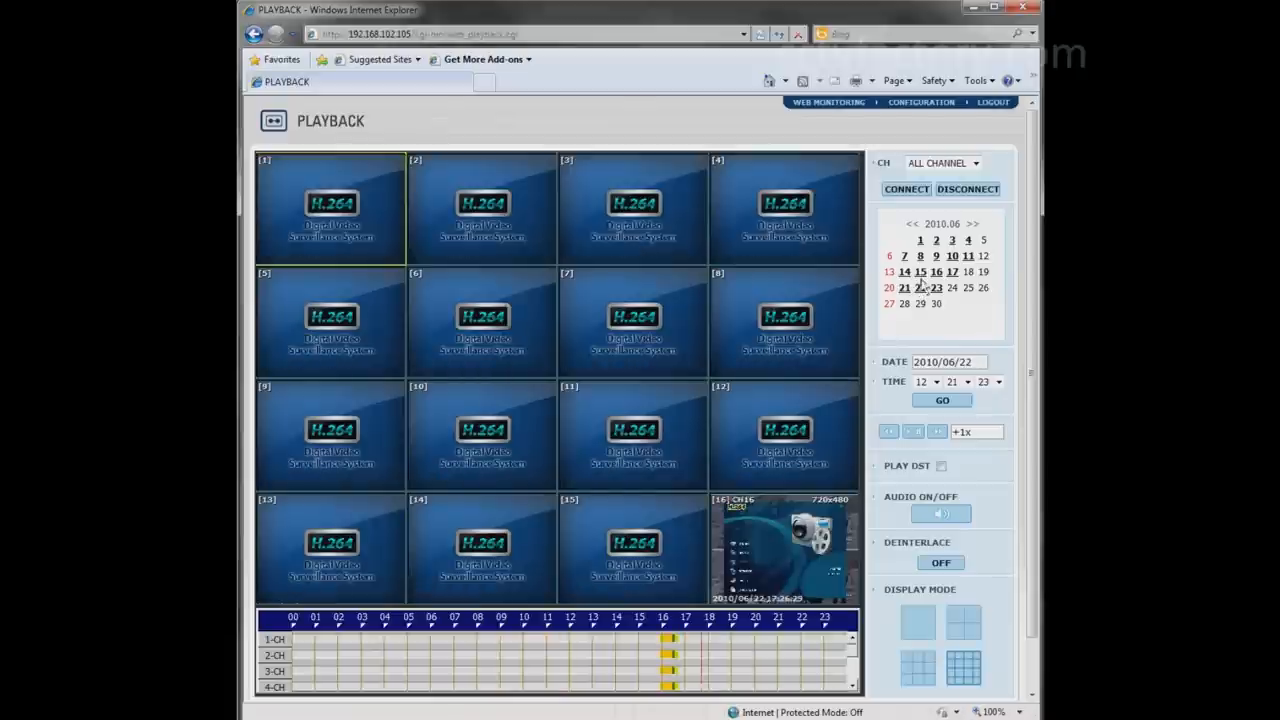
click(935, 288)
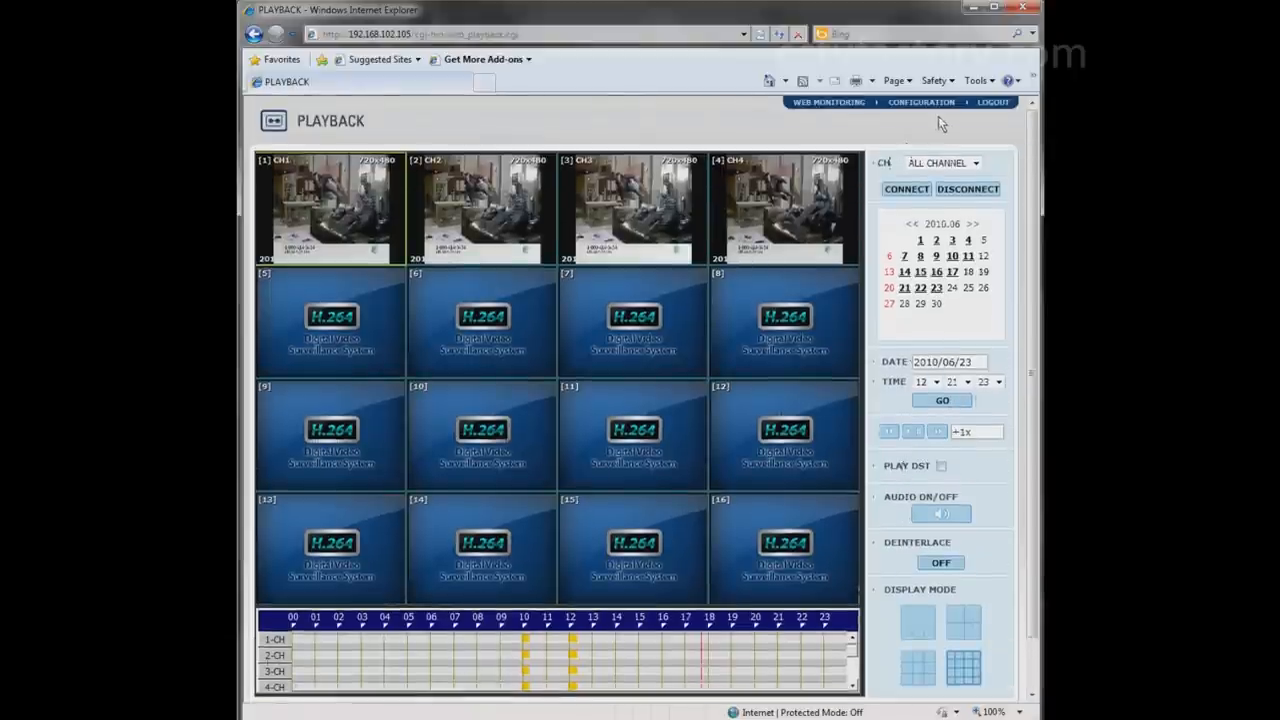
- Log out of the DVR web server, confirm, and select the empty user ID field
click(992, 102)
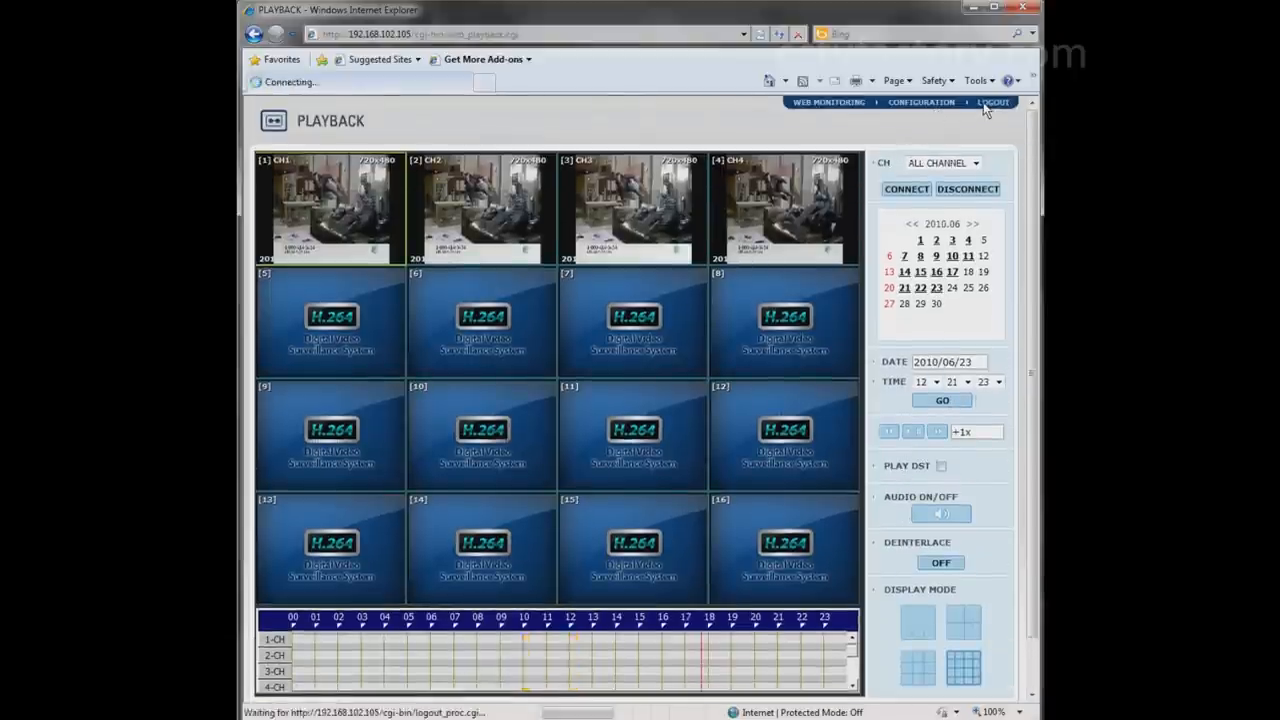
click(992, 102)
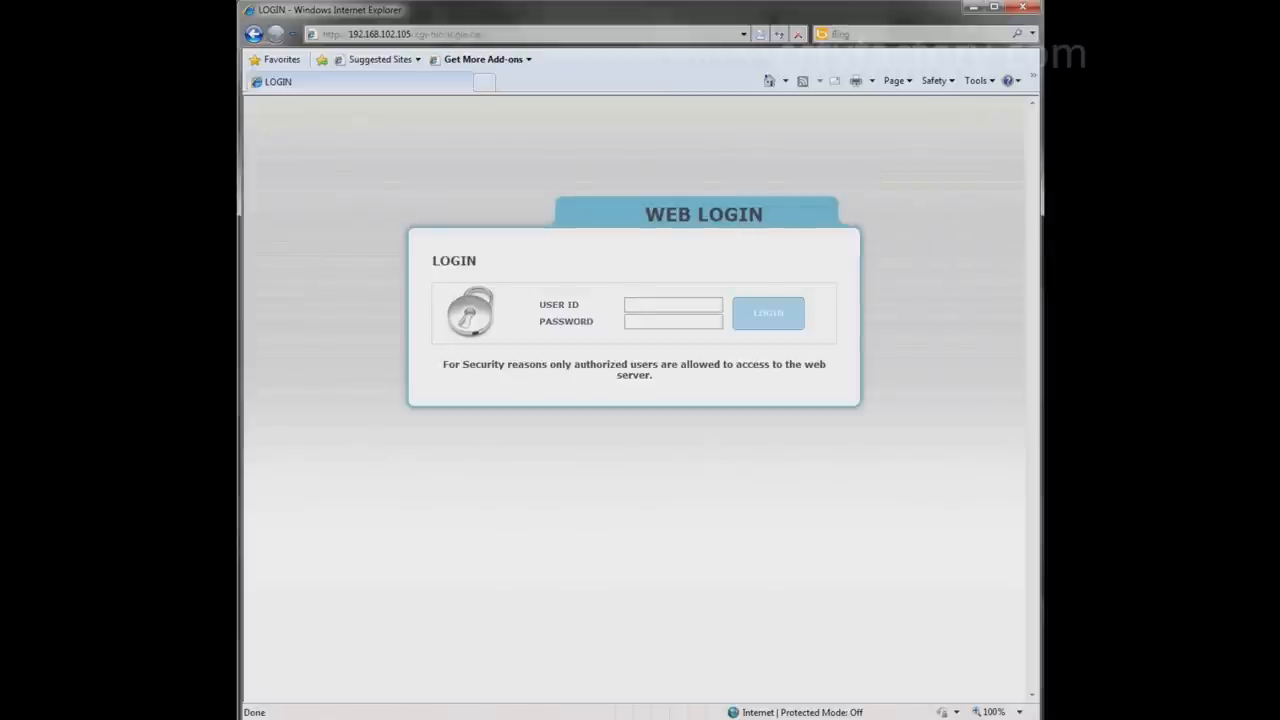
click(672, 304)
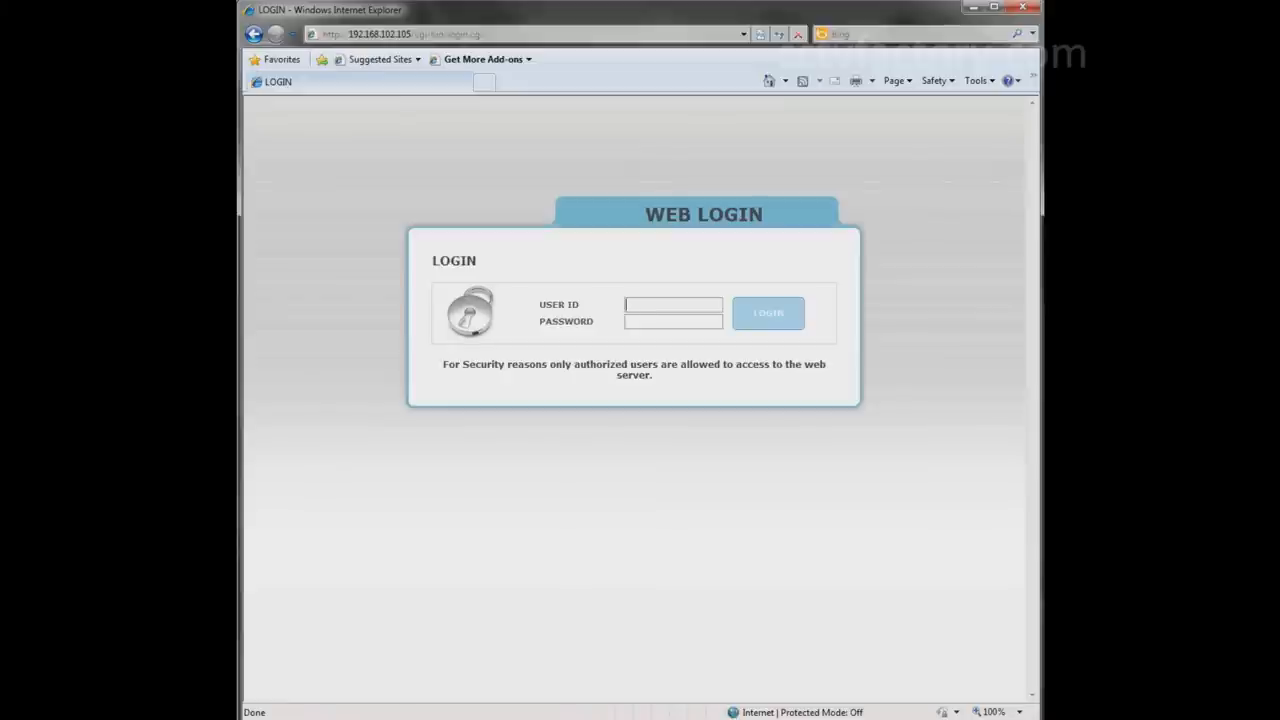